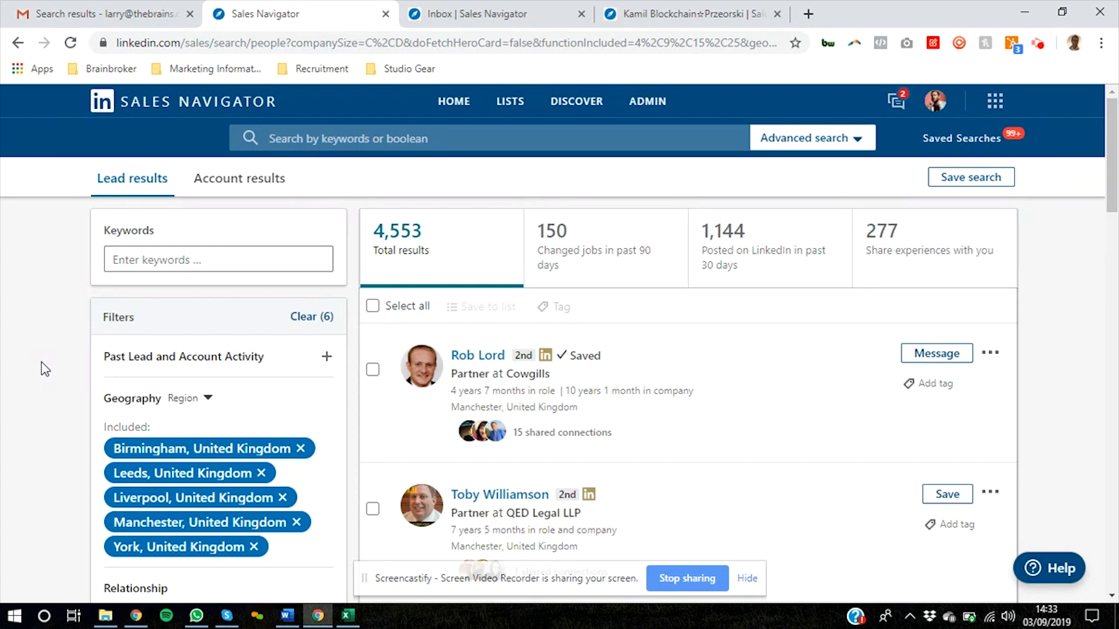
{"action": "mouse_move", "coordinate": [104, 326]}
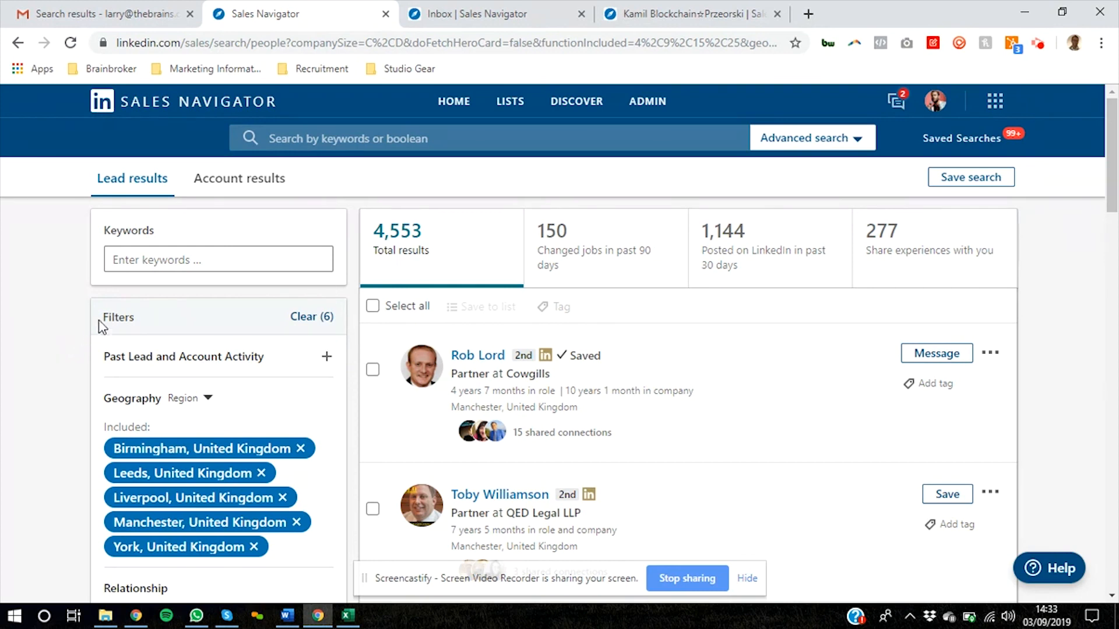
{"action": "mouse_move", "coordinate": [78, 335]}
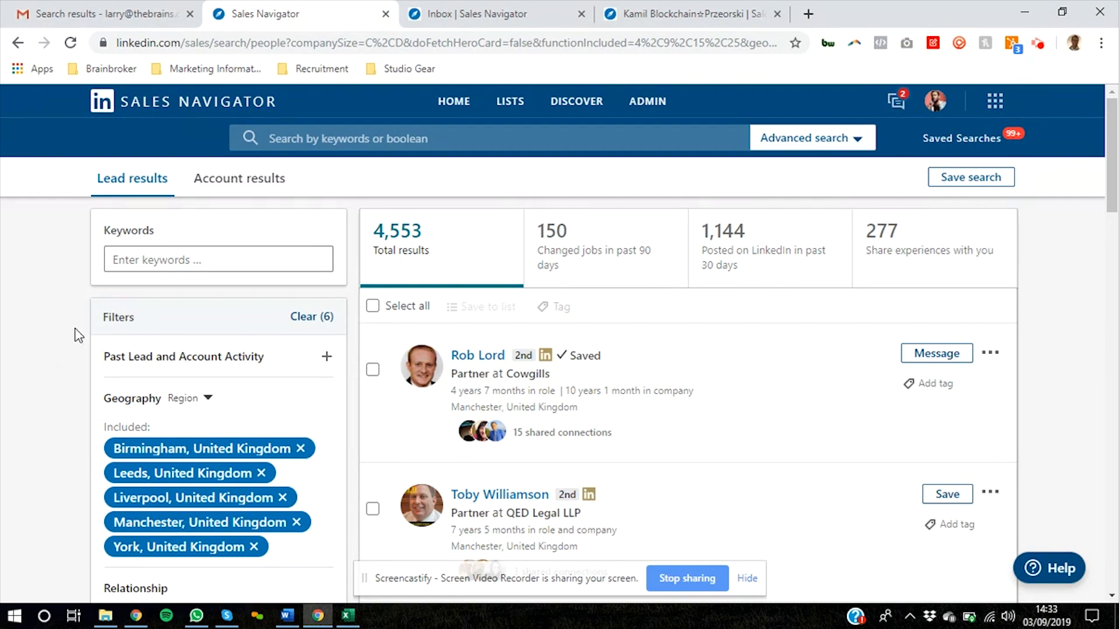
{"action": "scroll", "scroll_direction": "down", "scroll_amount": 3}
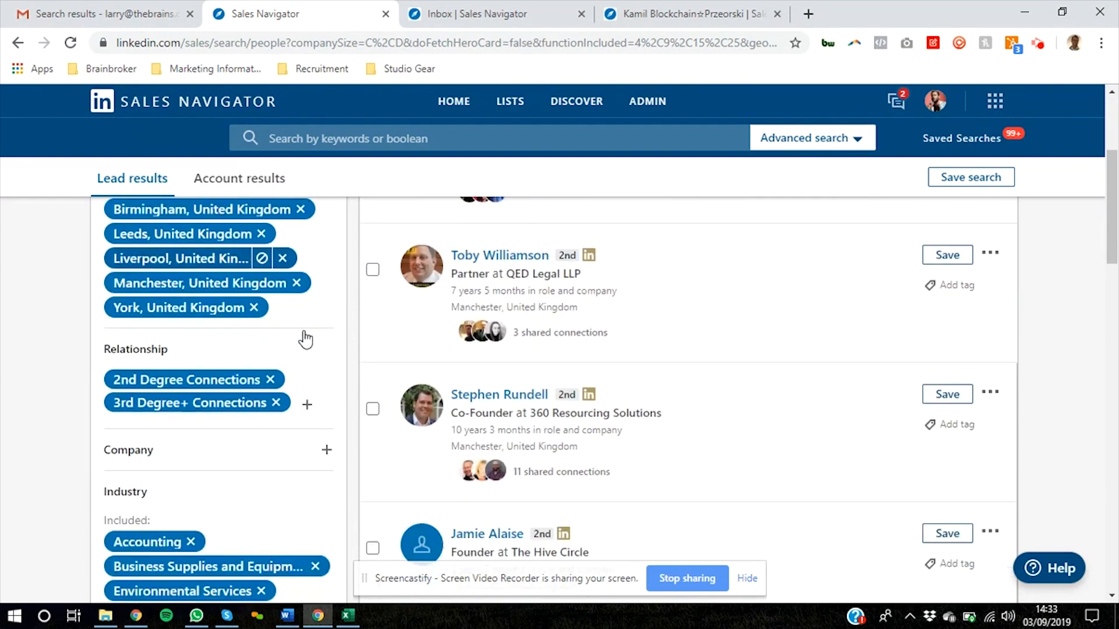
{"action": "scroll", "scroll_direction": "up", "scroll_amount": 3}
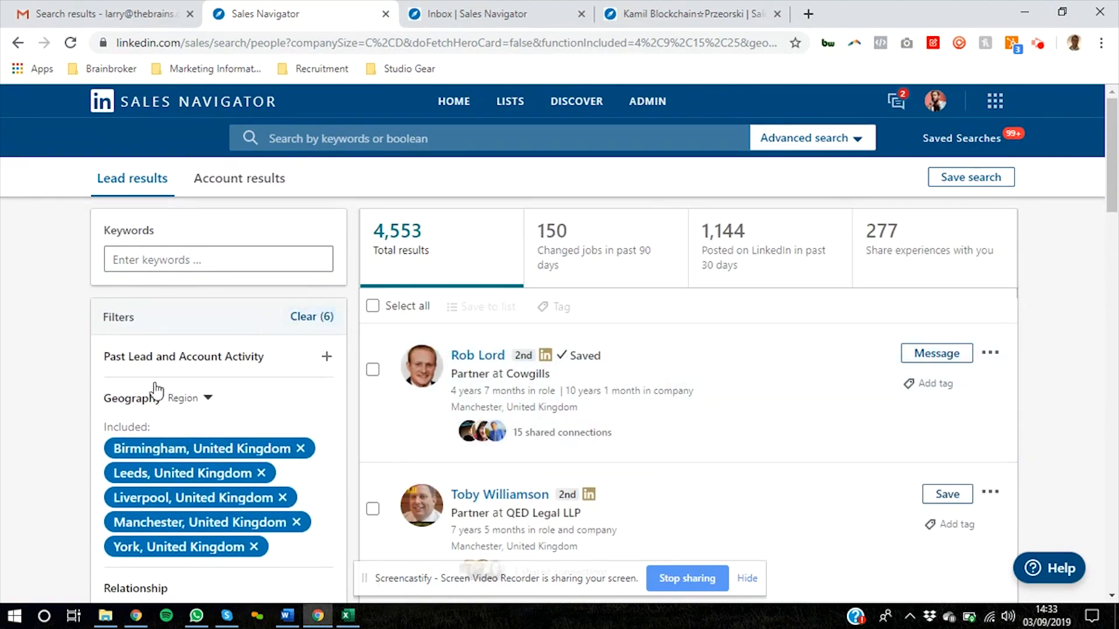
{"action": "scroll", "scroll_direction": "down", "scroll_amount": 3}
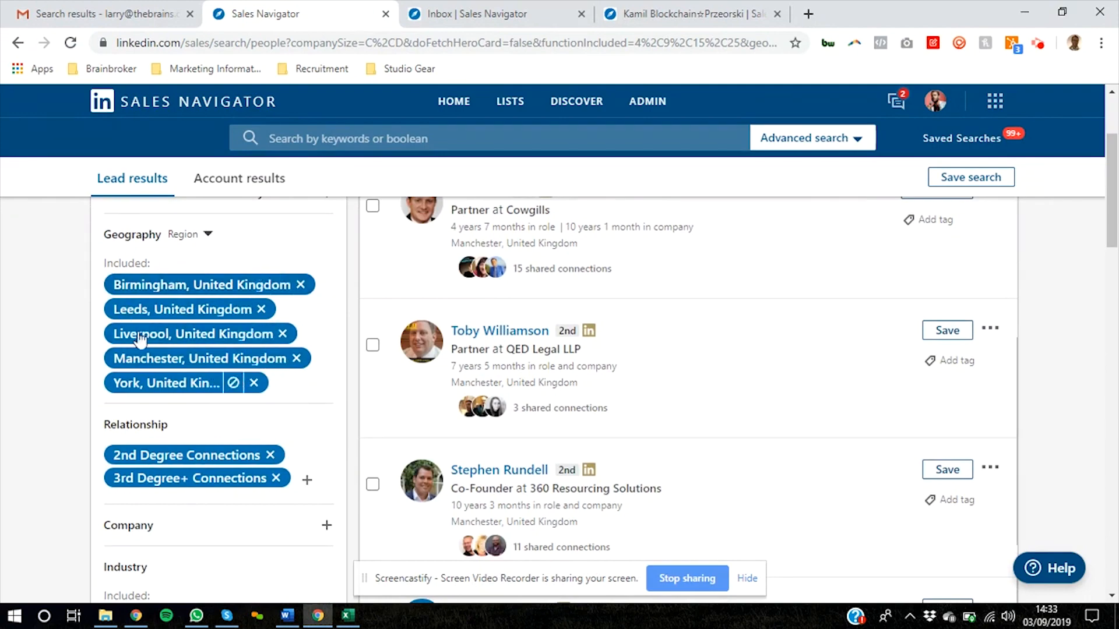
{"action": "scroll", "scroll_direction": "down", "scroll_amount": 3}
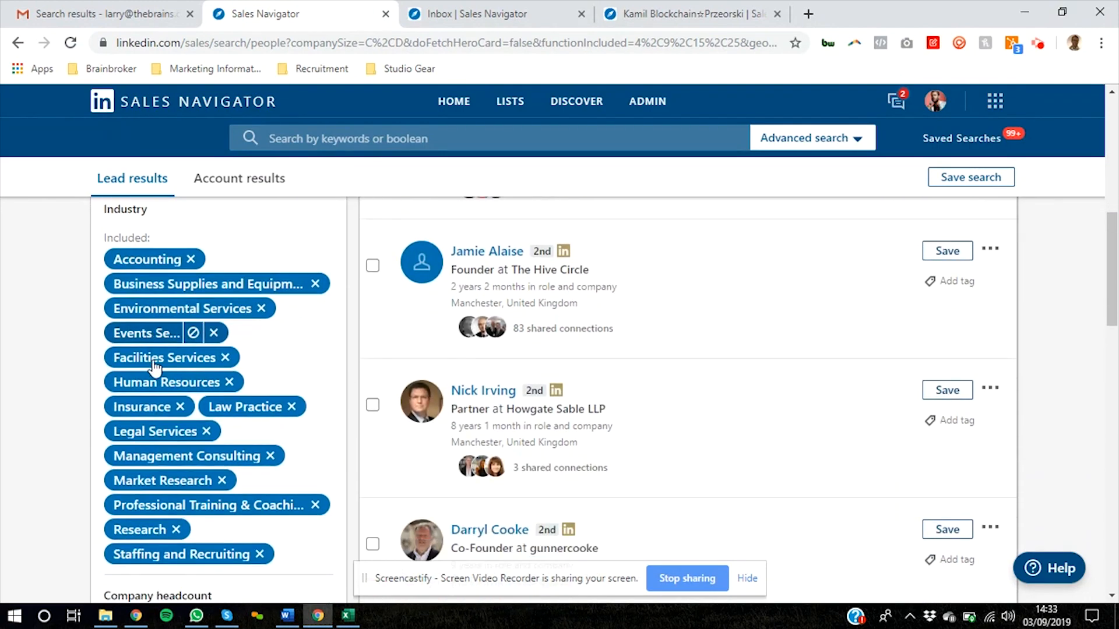
{"action": "scroll", "scroll_direction": "down", "scroll_amount": 3}
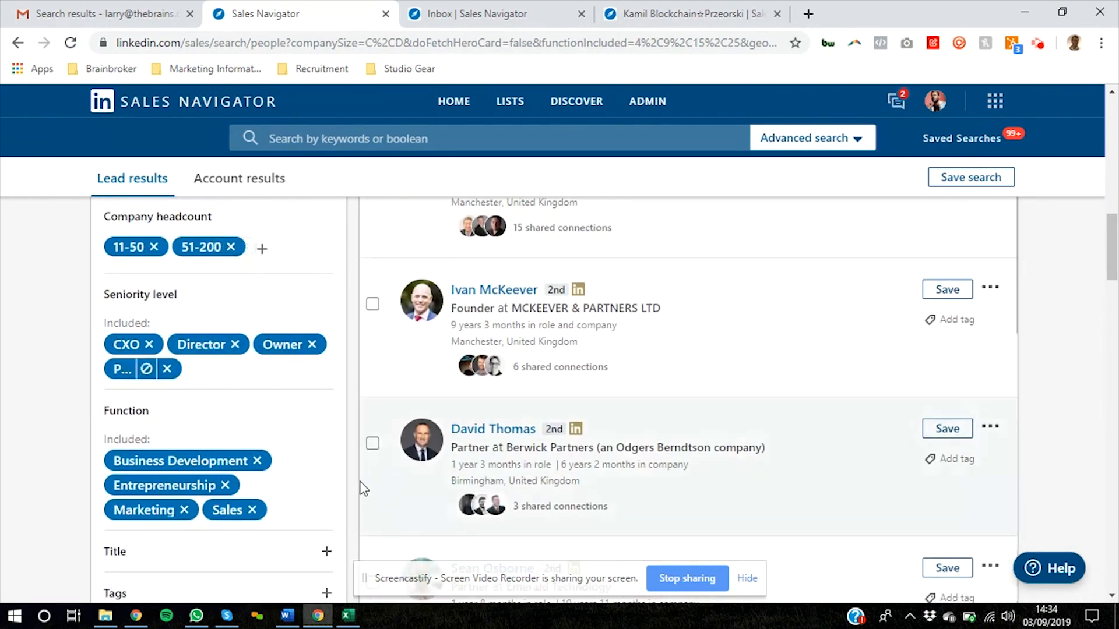
{"action": "scroll", "scroll_direction": "down", "scroll_amount": 3}
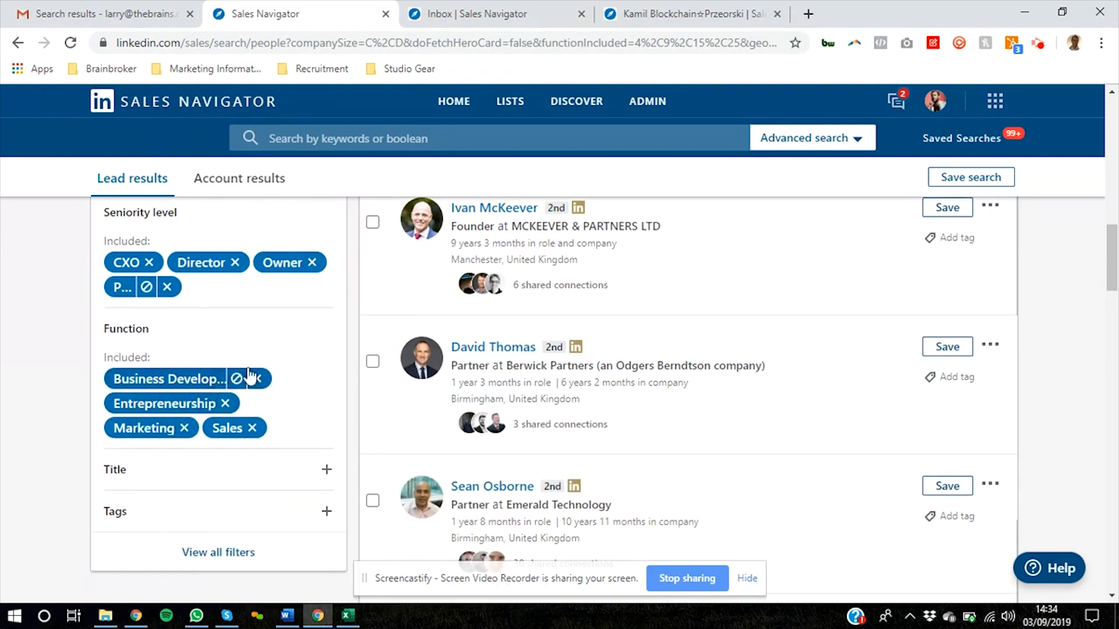
{"action": "scroll", "scroll_direction": "up", "scroll_amount": 3}
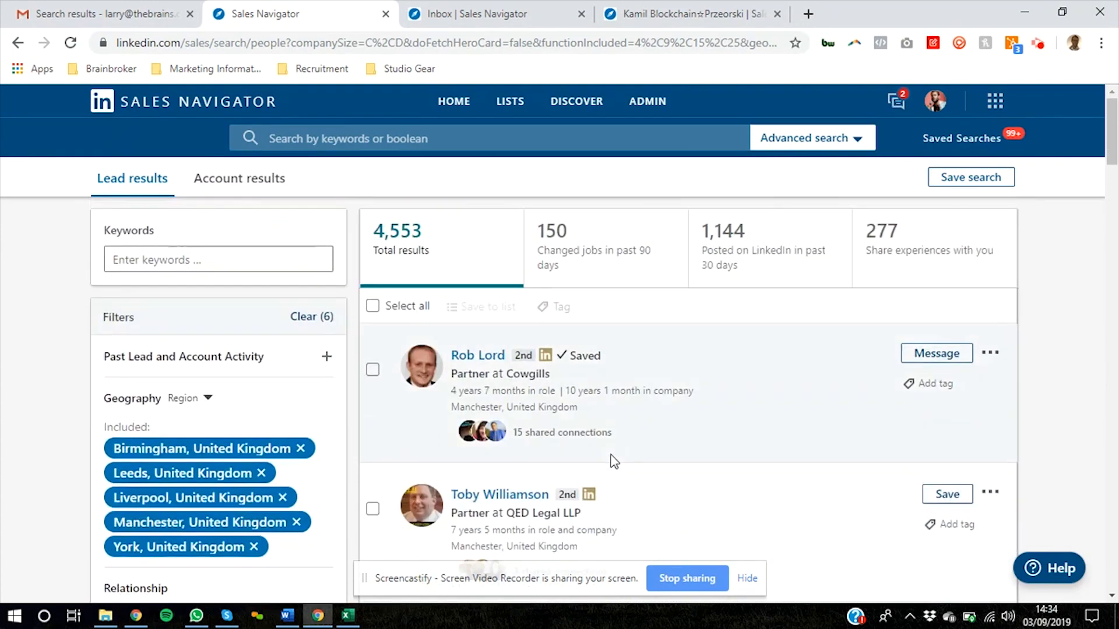
{"action": "mouse_move", "coordinate": [393, 225]}
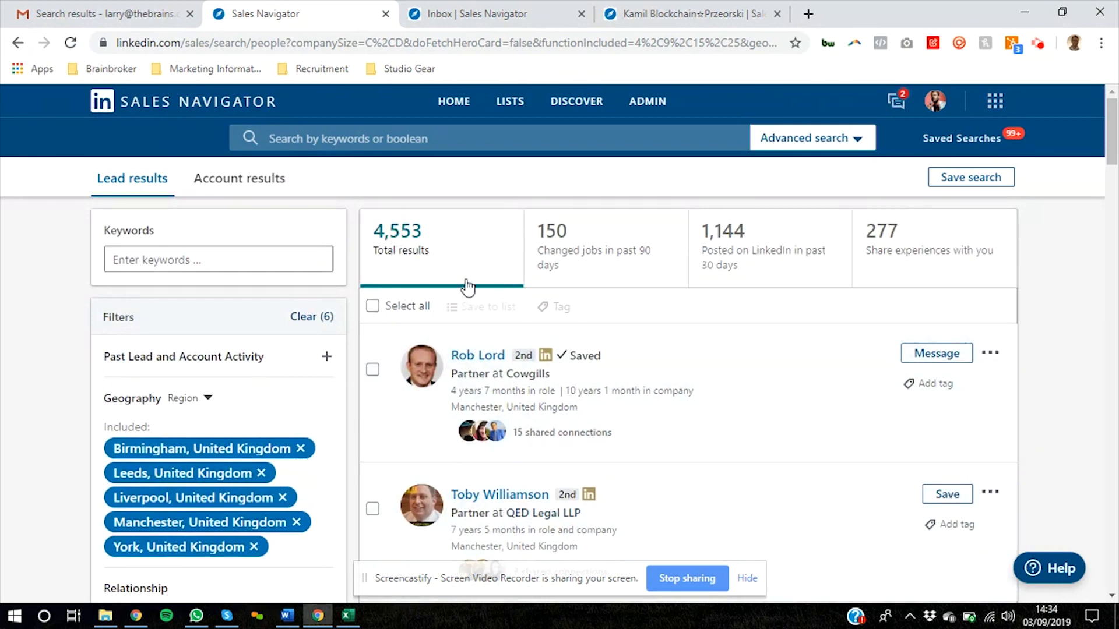
{"action": "mouse_move", "coordinate": [430, 249]}
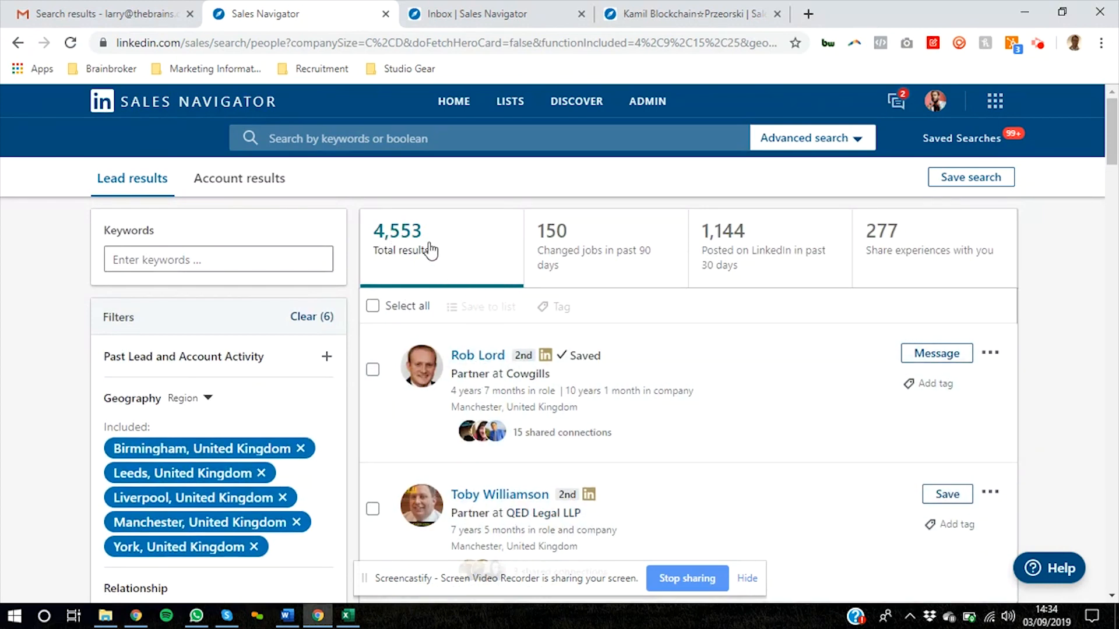
{"action": "mouse_move", "coordinate": [464, 262]}
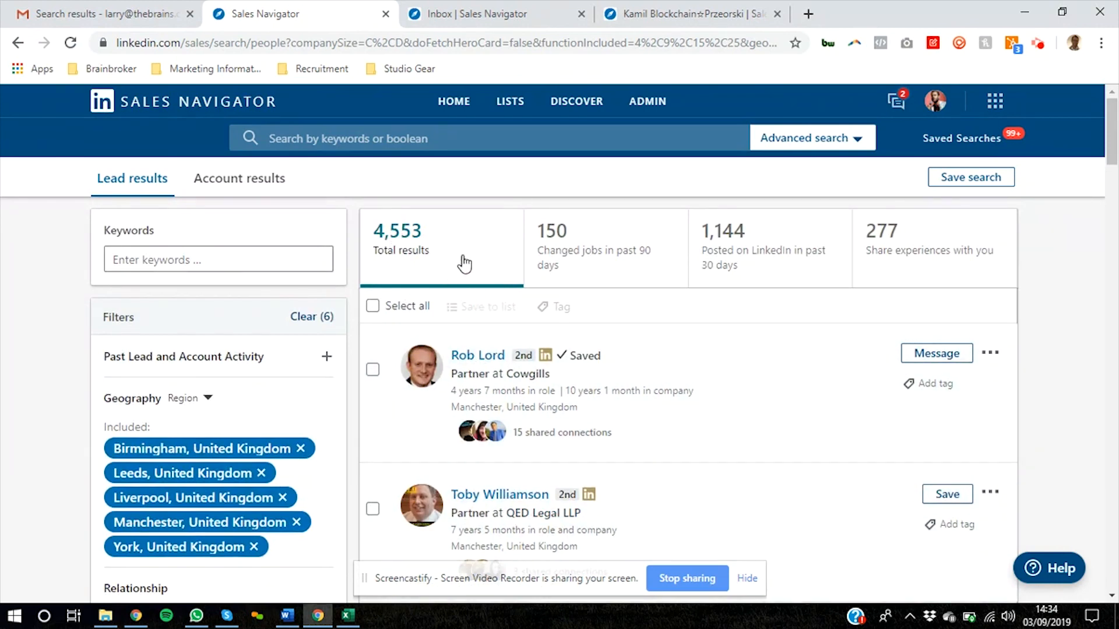
{"action": "mouse_move", "coordinate": [500, 306]}
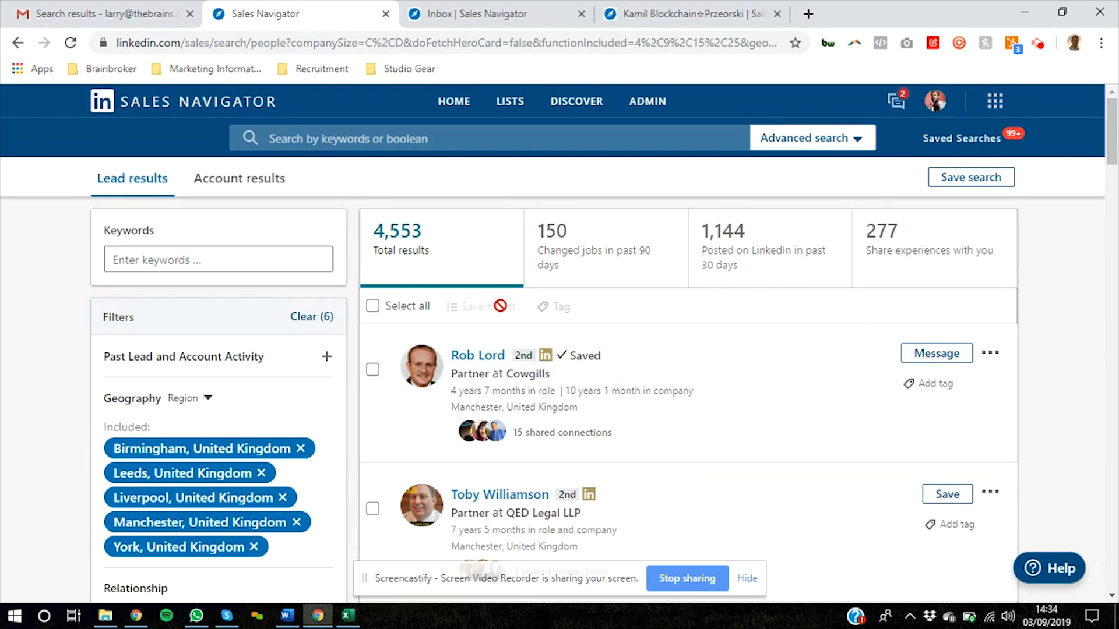
{"action": "mouse_move", "coordinate": [523, 349]}
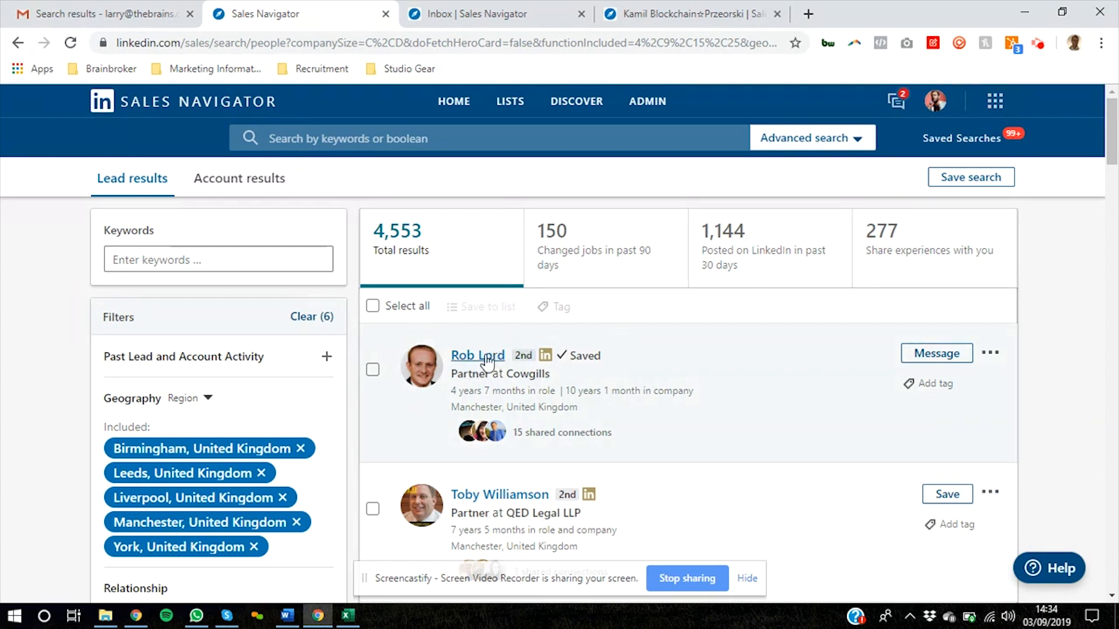
{"action": "mouse_move", "coordinate": [391, 236]}
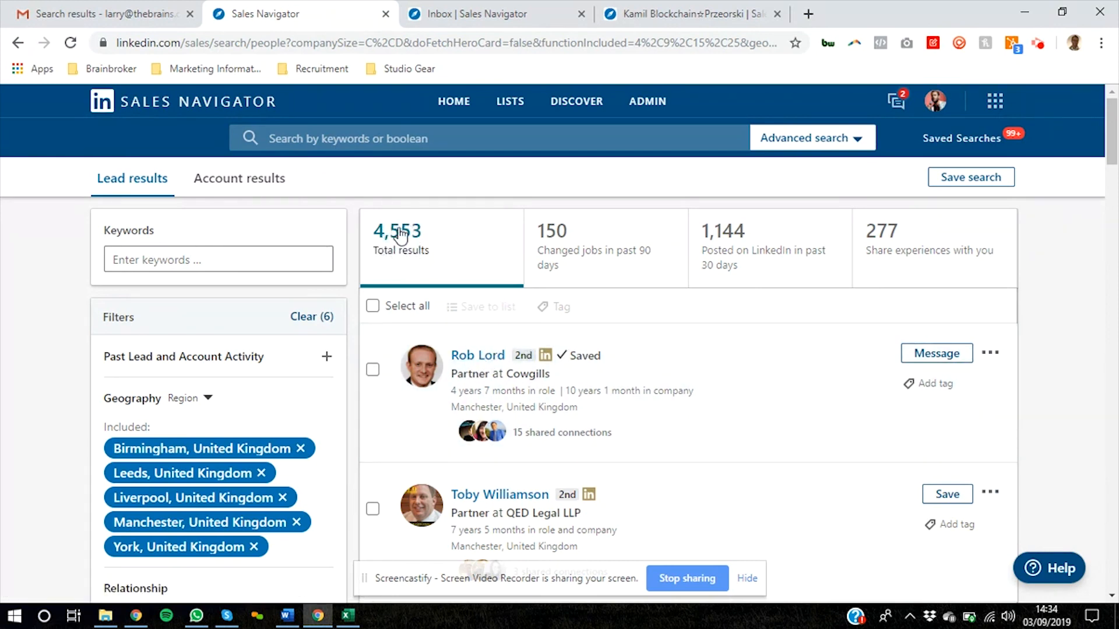
{"action": "mouse_move", "coordinate": [418, 253]}
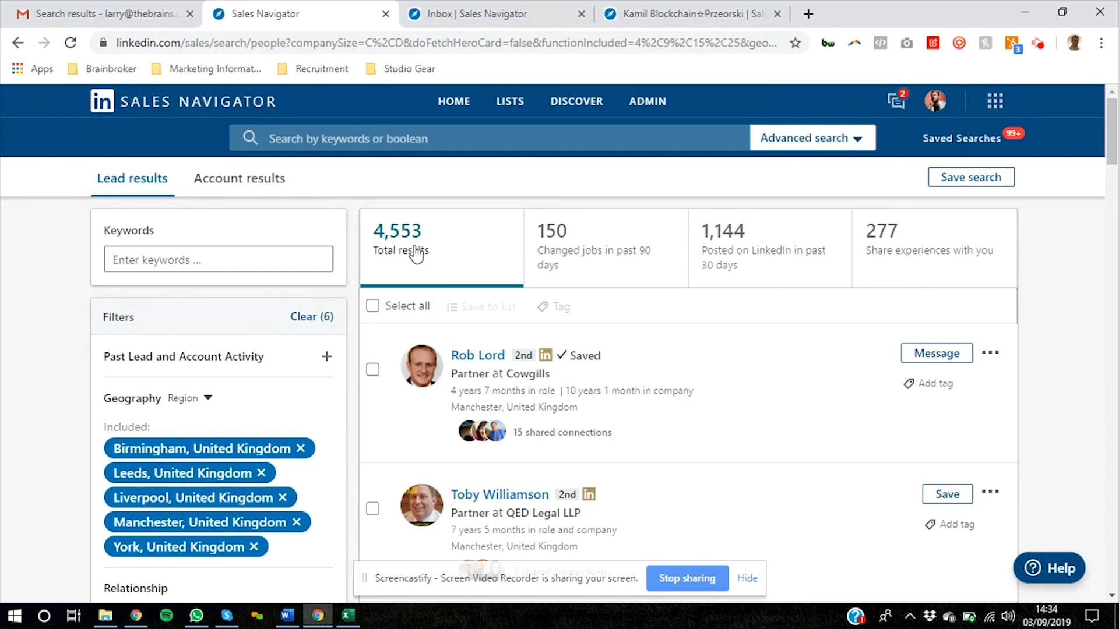
{"action": "mouse_move", "coordinate": [491, 310]}
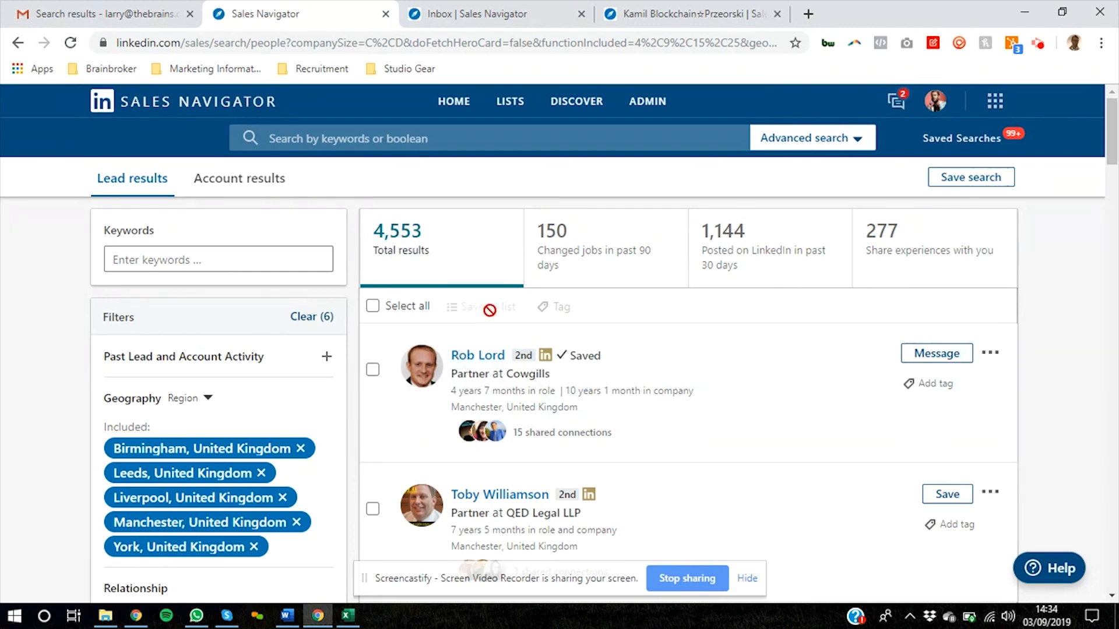
{"action": "mouse_move", "coordinate": [590, 386]}
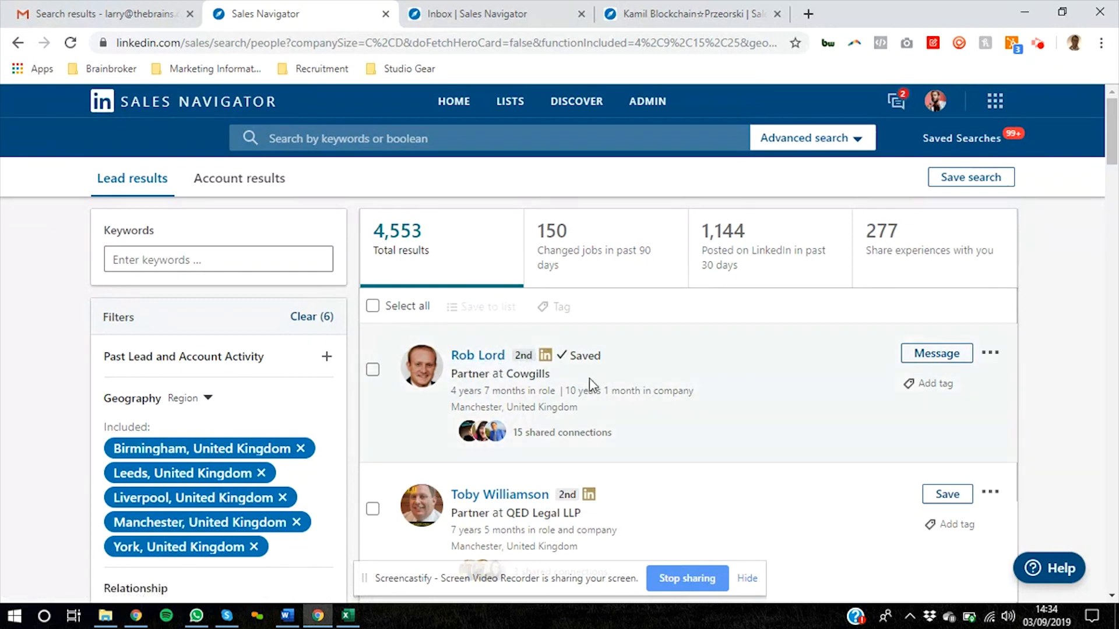
{"action": "mouse_move", "coordinate": [478, 354]}
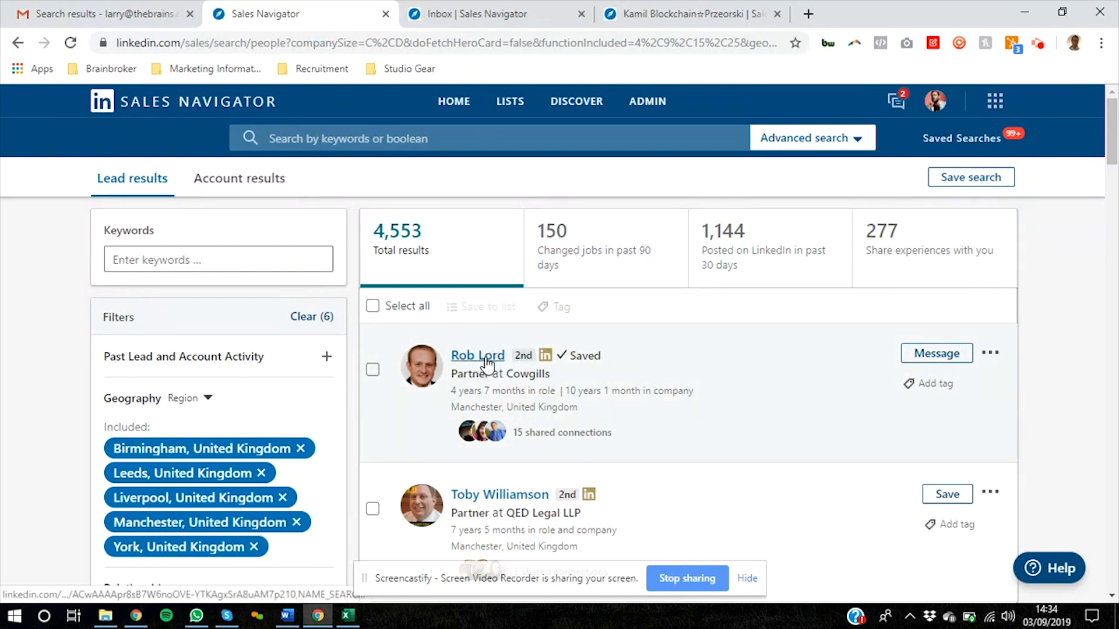
{"action": "mouse_move", "coordinate": [253, 102]}
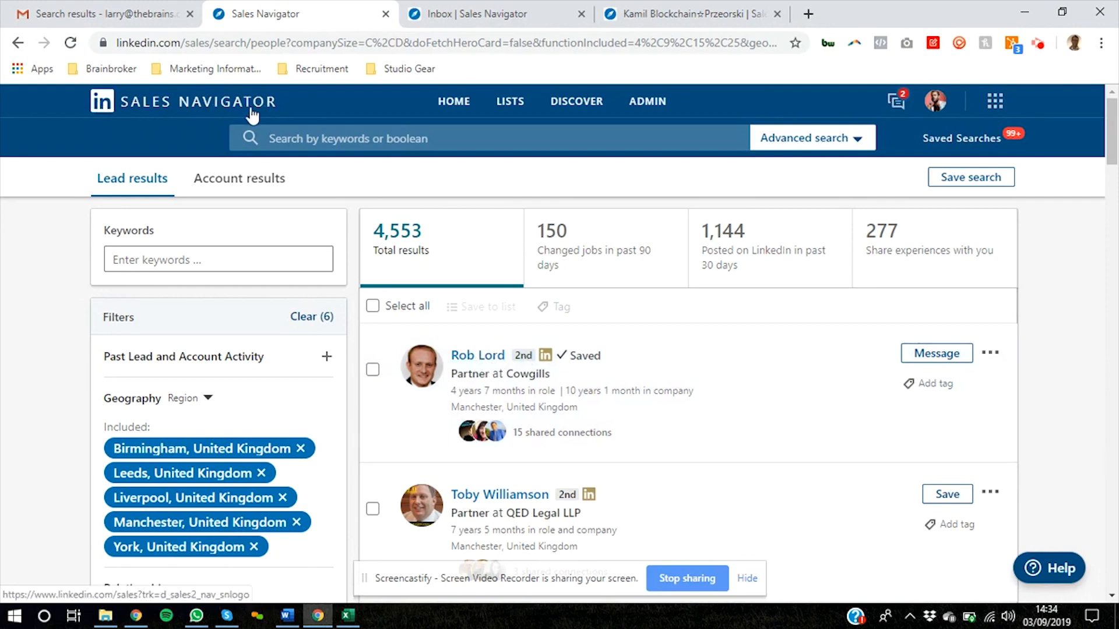
{"action": "scroll", "scroll_direction": "down", "scroll_amount": 3}
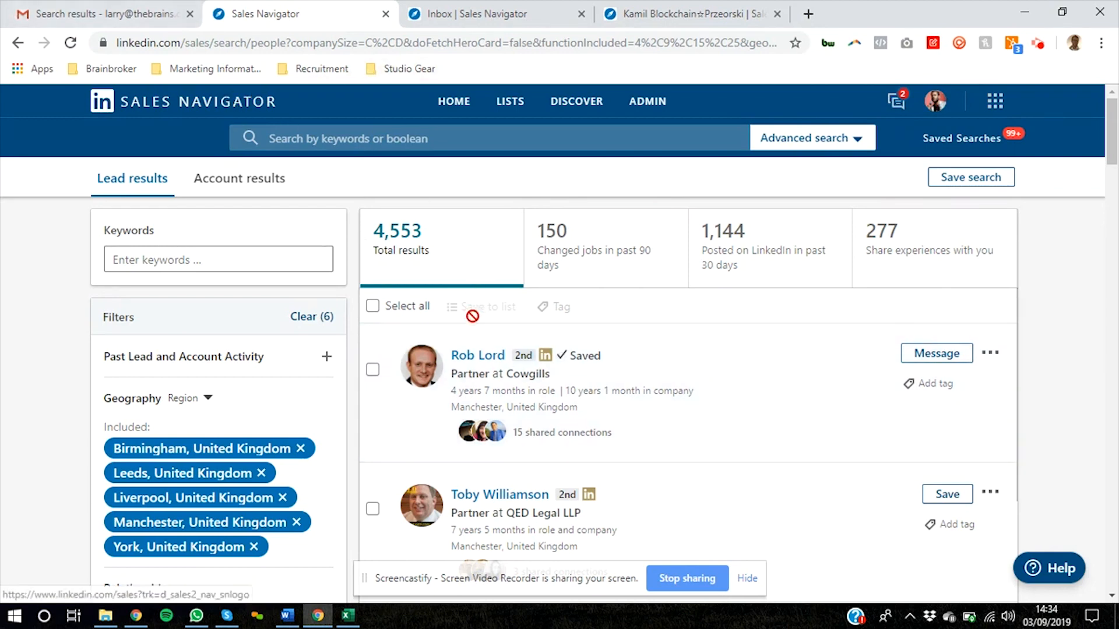
{"action": "mouse_move", "coordinate": [548, 297]}
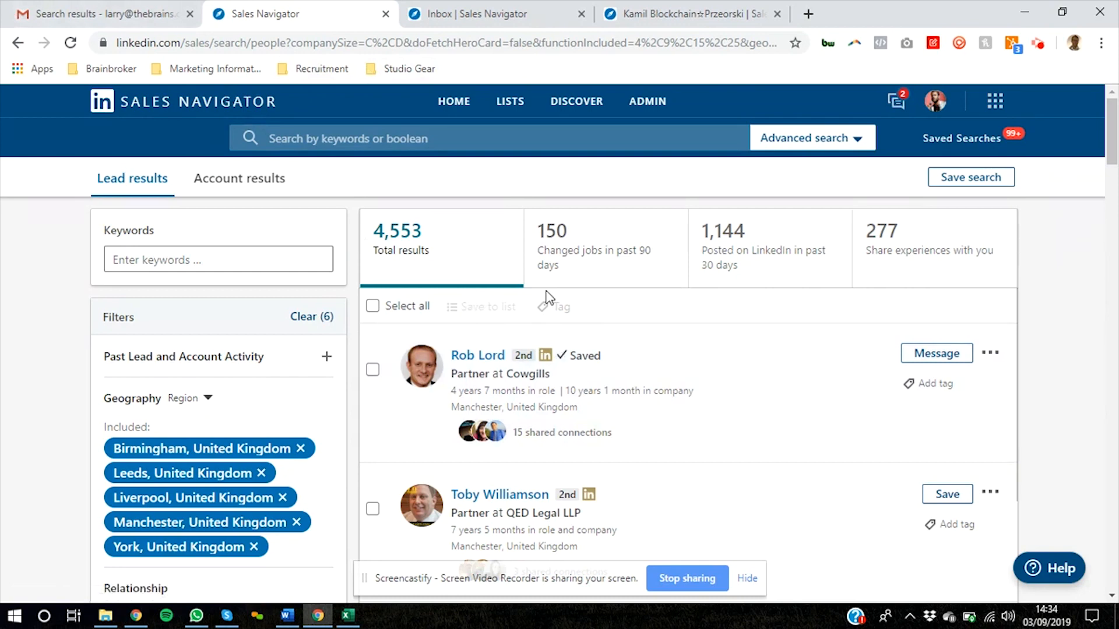
{"action": "mouse_move", "coordinate": [478, 356]}
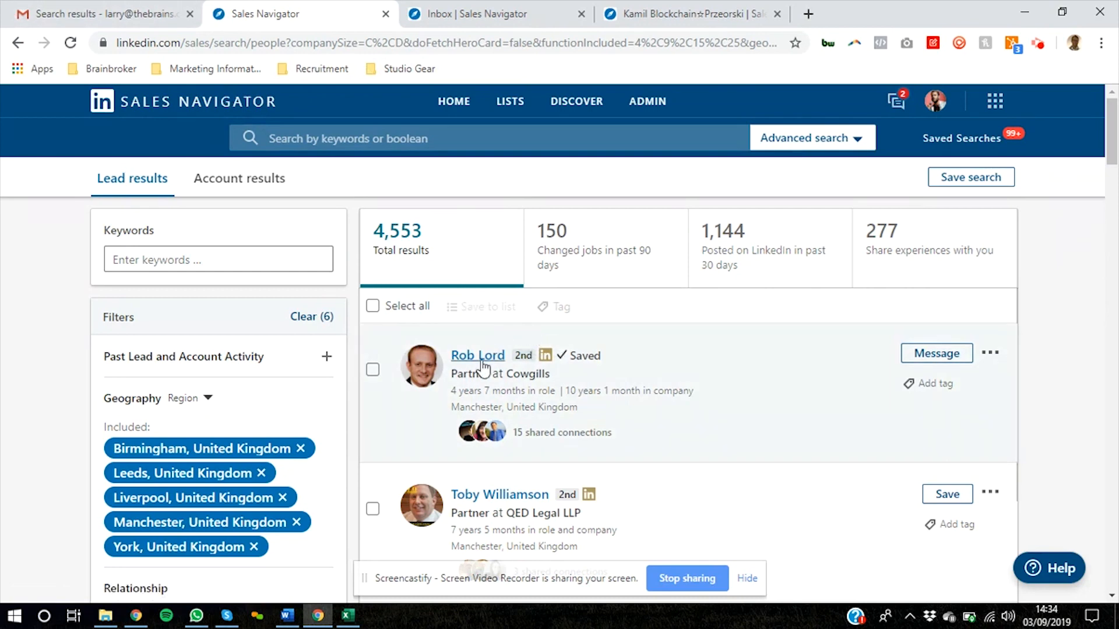
{"action": "mouse_move", "coordinate": [457, 245]}
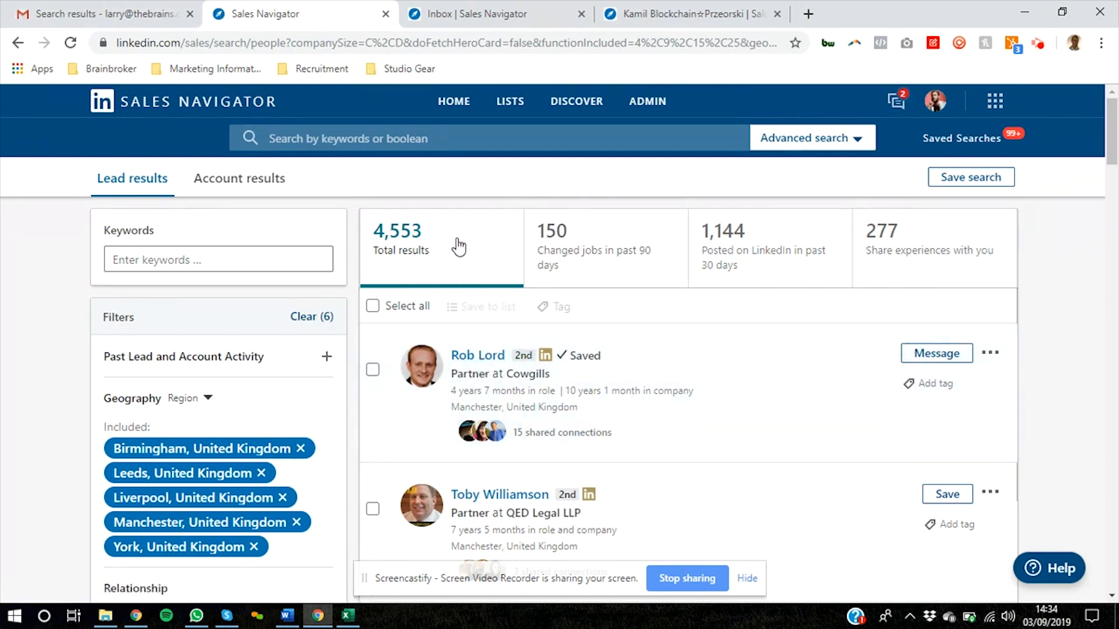
{"action": "scroll", "scroll_direction": "down", "scroll_amount": 3}
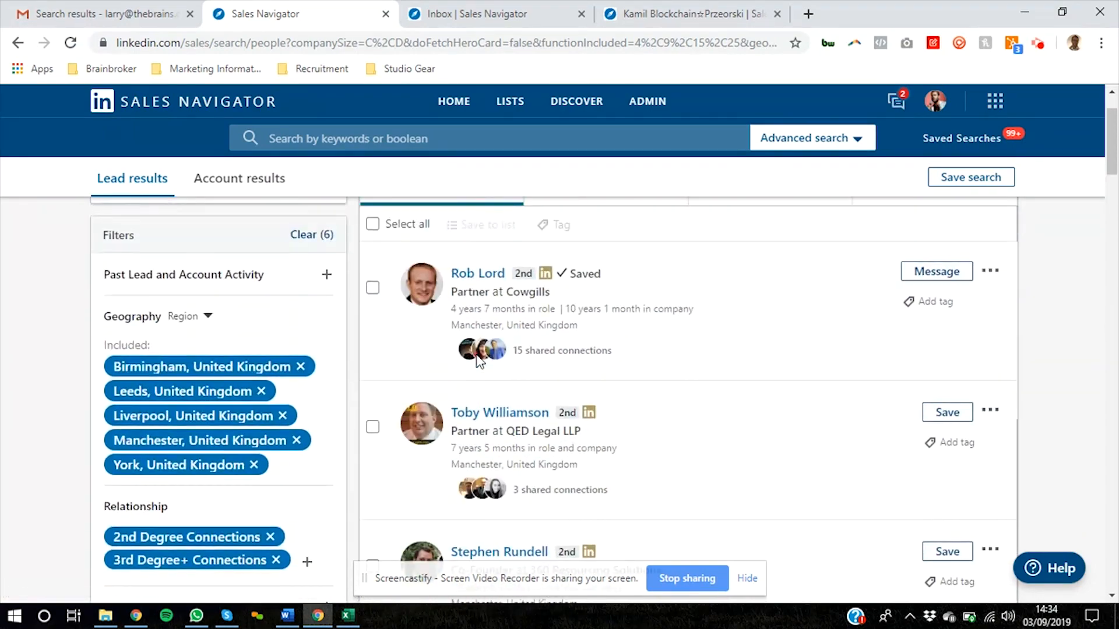
{"action": "scroll", "scroll_direction": "up", "scroll_amount": 3}
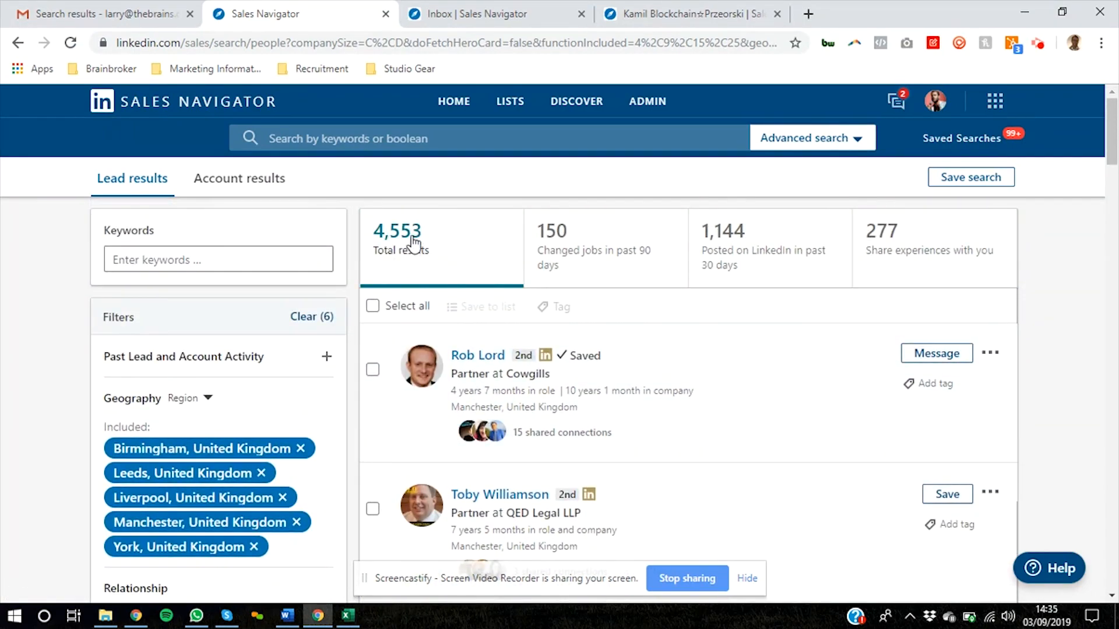
{"action": "mouse_move", "coordinate": [427, 265]}
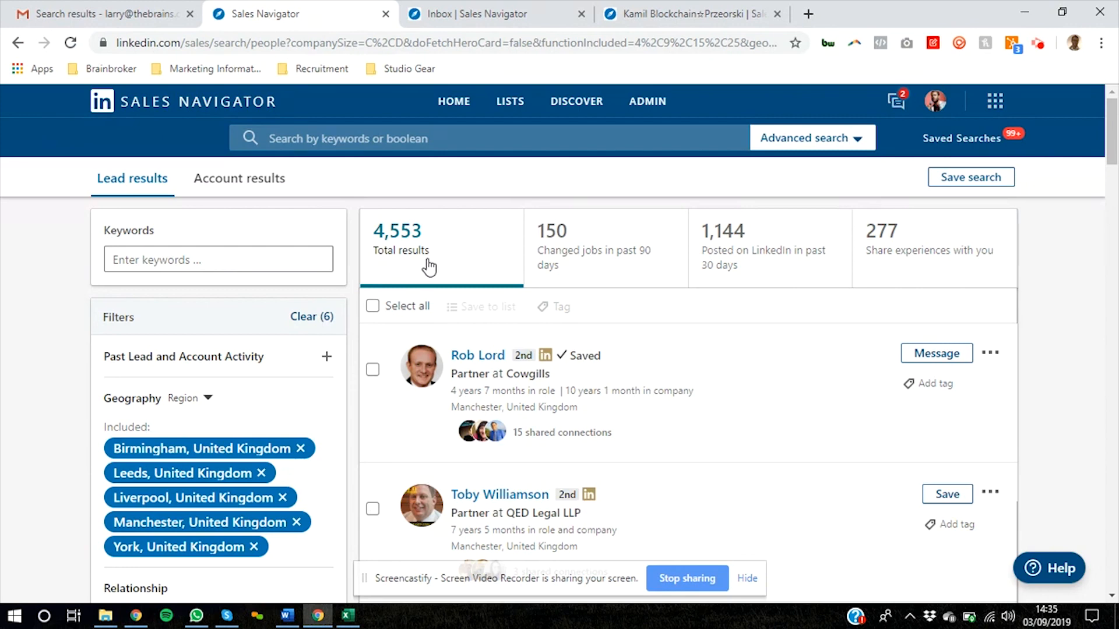
{"action": "mouse_move", "coordinate": [403, 243]}
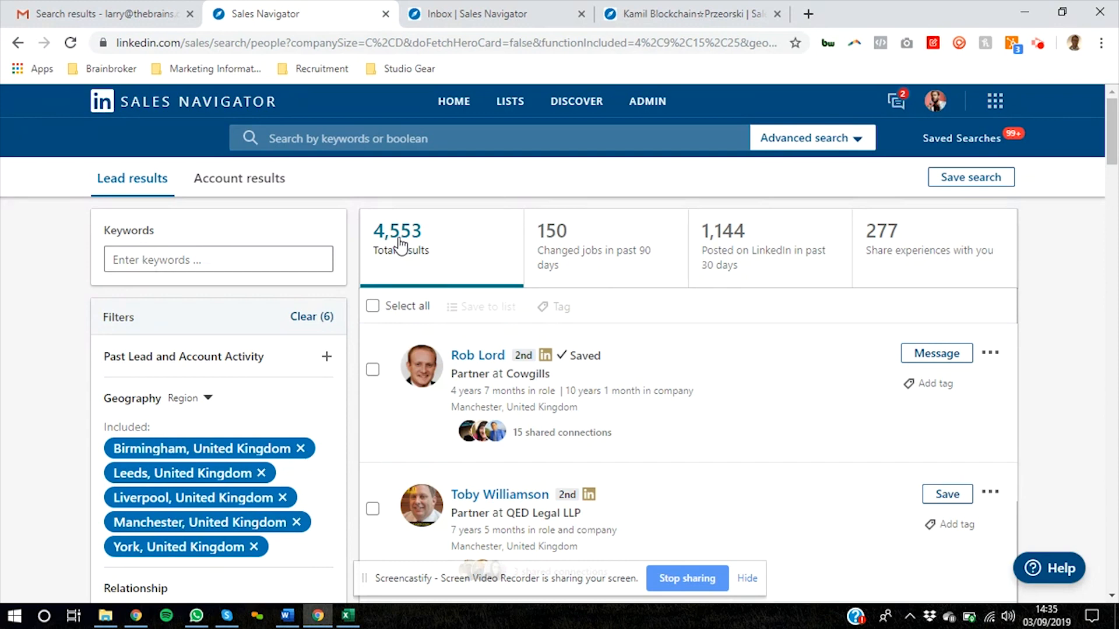
{"action": "mouse_move", "coordinate": [477, 354]}
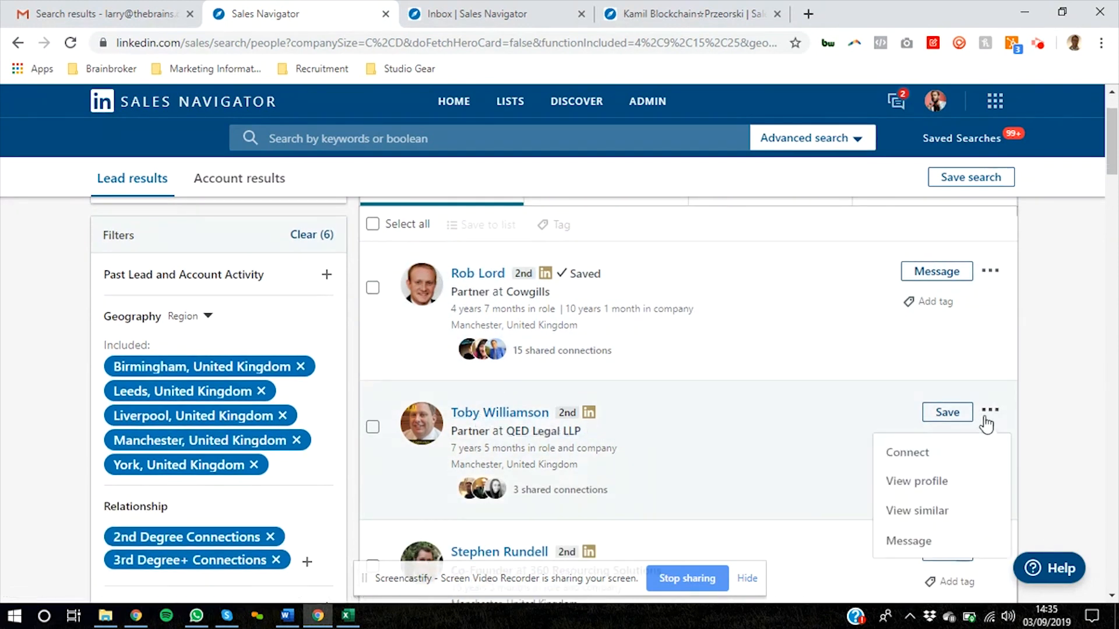
- Send the second lead a connection invite with the note 'Toby', keeping Save as lead ticked
{"action": "left_click", "coordinate": [907, 452]}
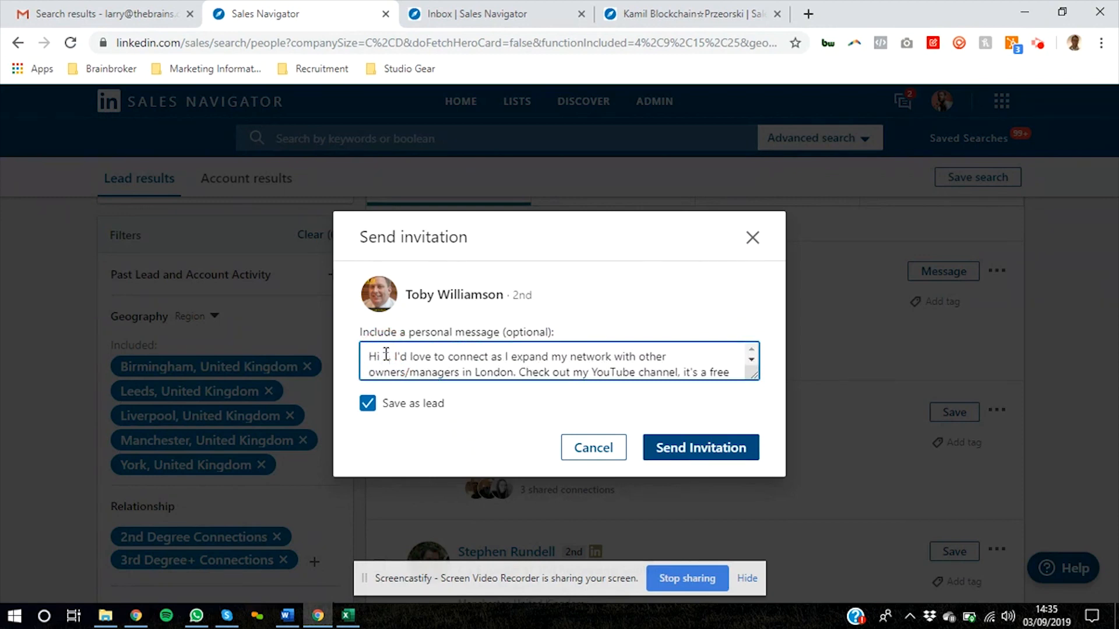
{"action": "type", "text": "Toby"}
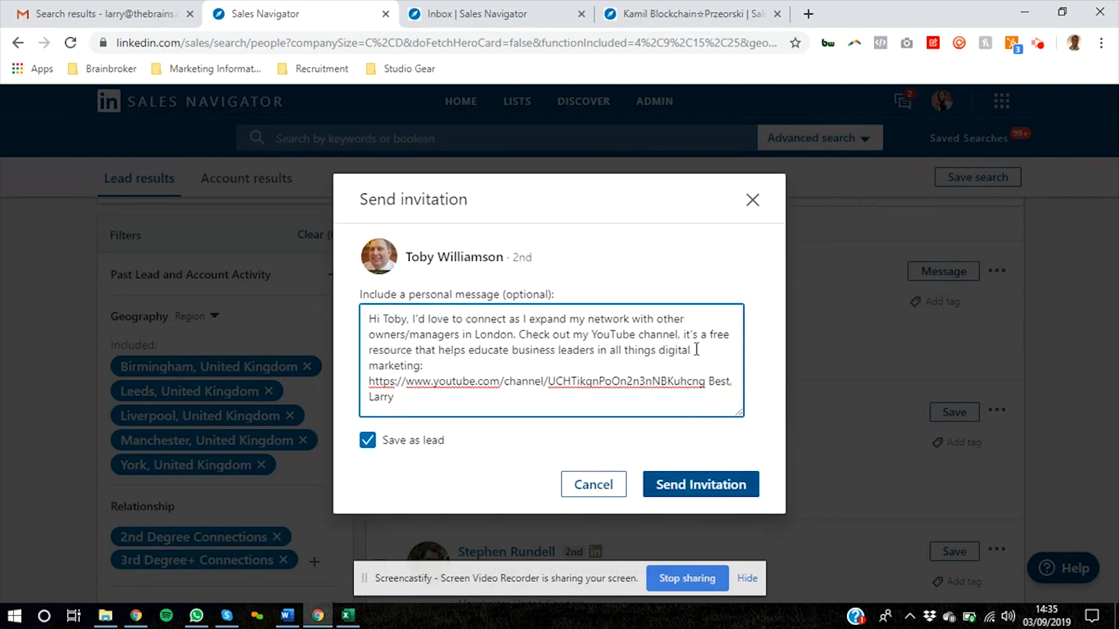
{"action": "left_click", "coordinate": [700, 485]}
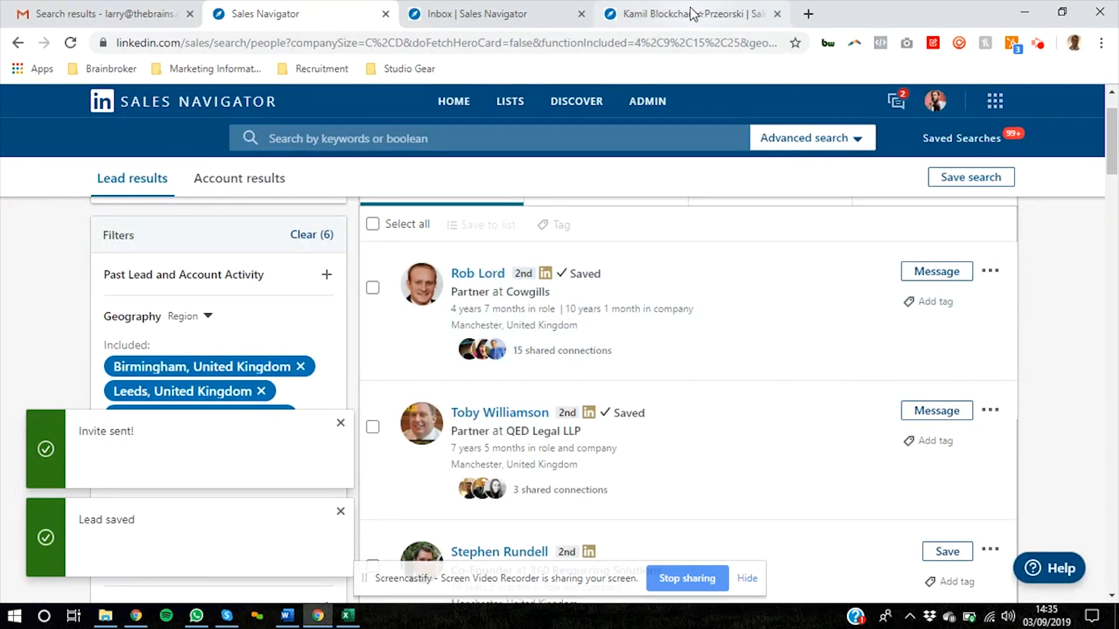
{"action": "left_click", "coordinate": [678, 14]}
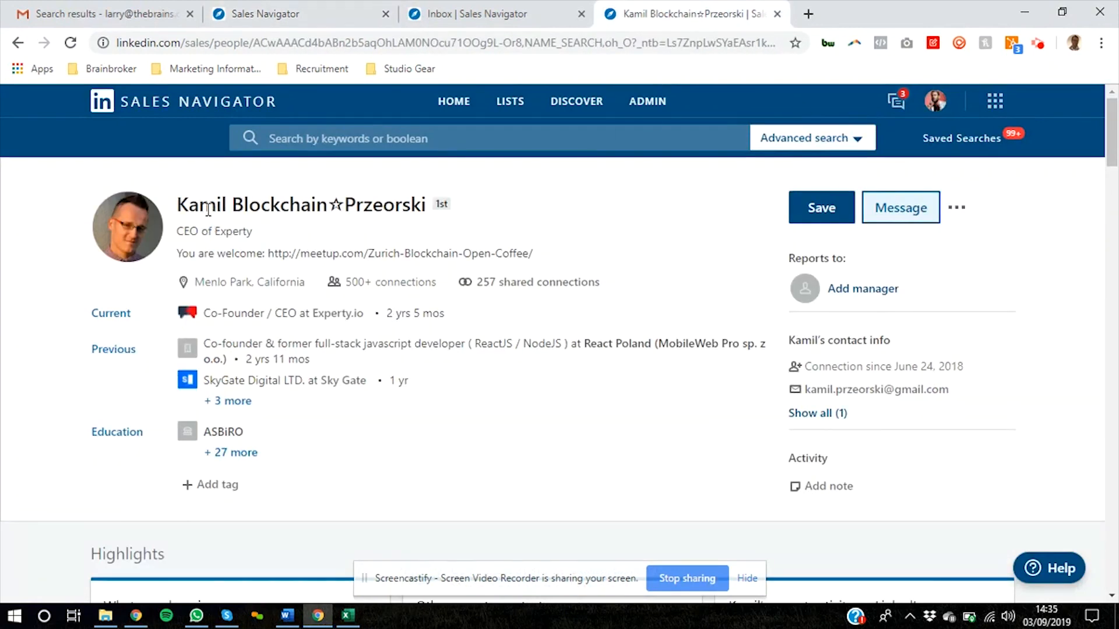
{"action": "mouse_move", "coordinate": [338, 227]}
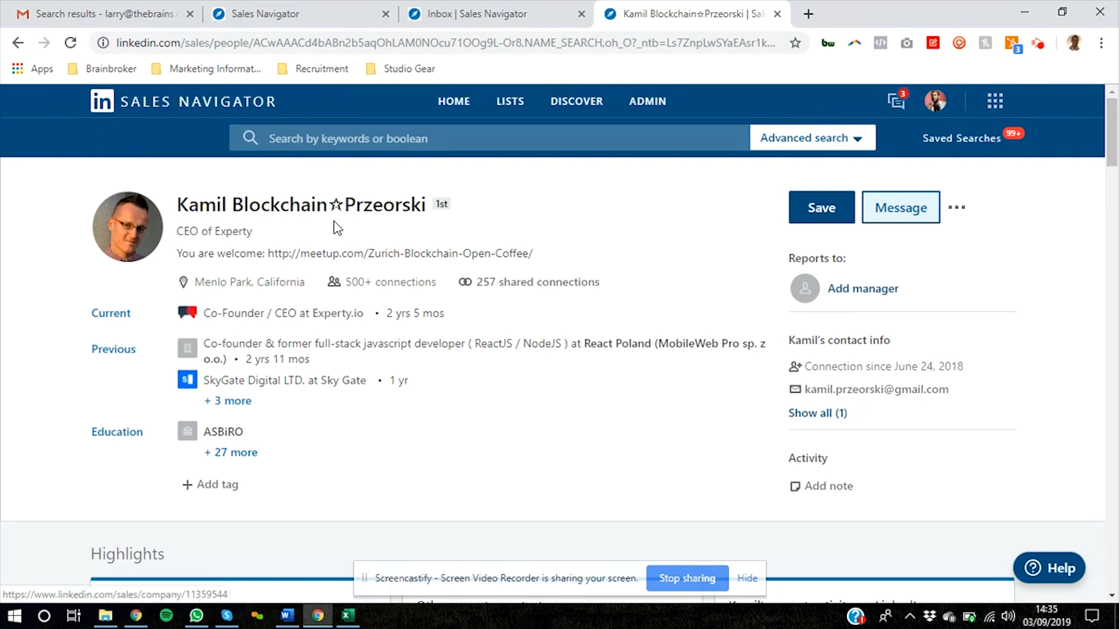
{"action": "mouse_move", "coordinate": [715, 334]}
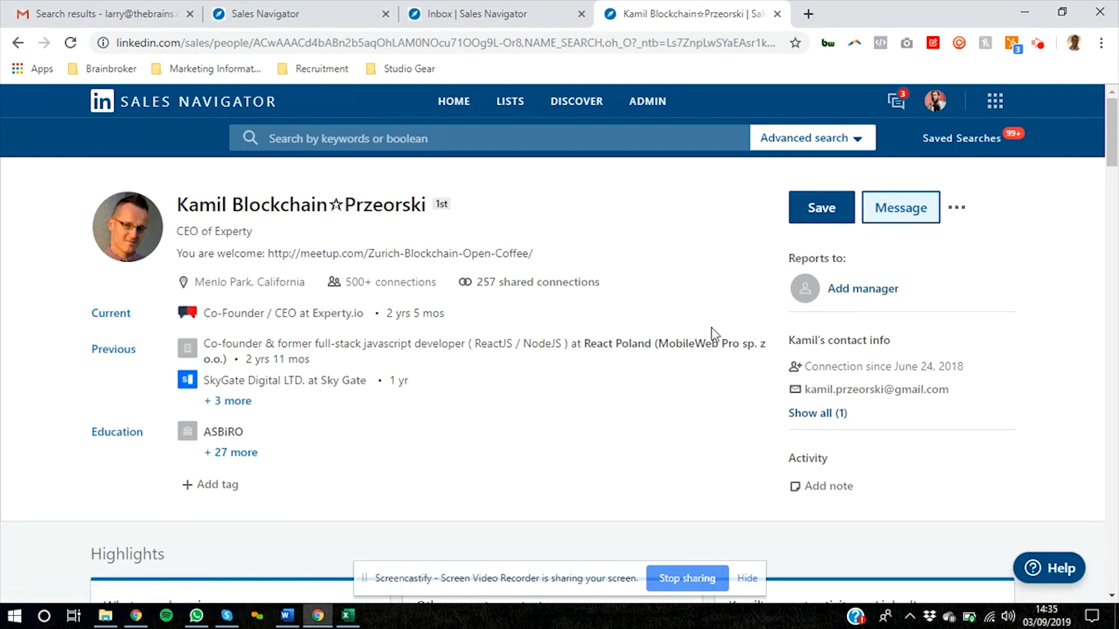
{"action": "mouse_move", "coordinate": [1032, 237]}
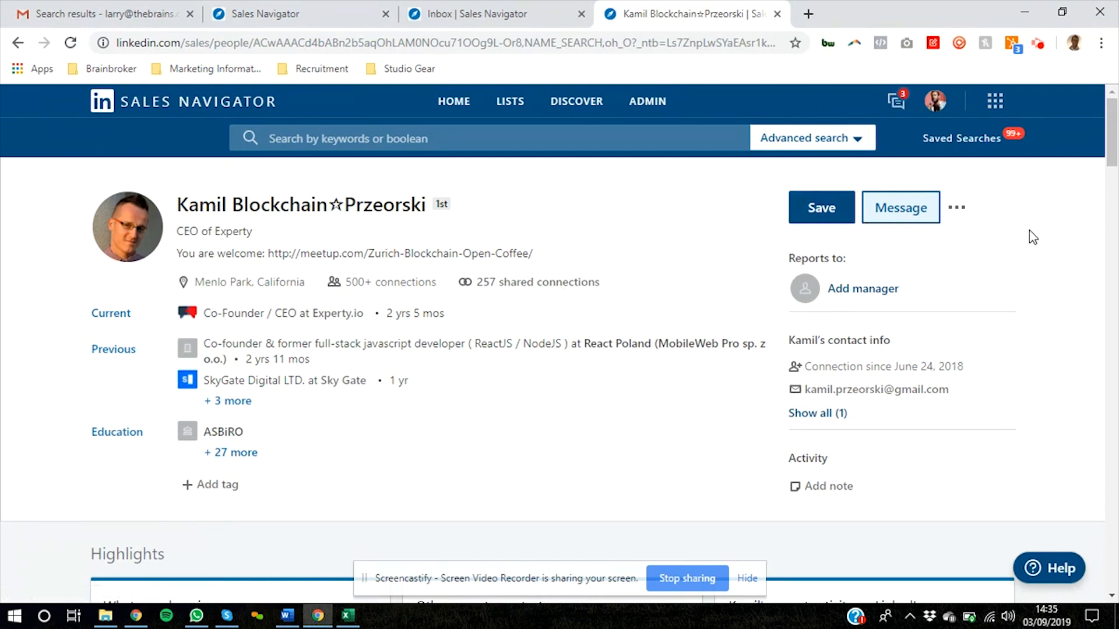
{"action": "mouse_move", "coordinate": [900, 207]}
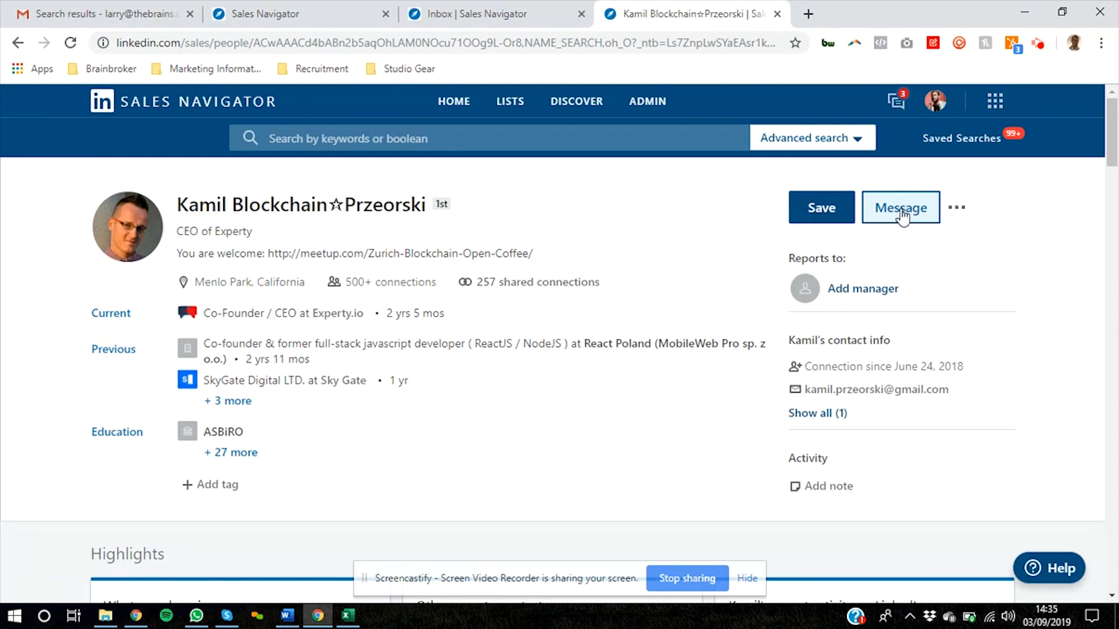
{"action": "left_click", "coordinate": [900, 207]}
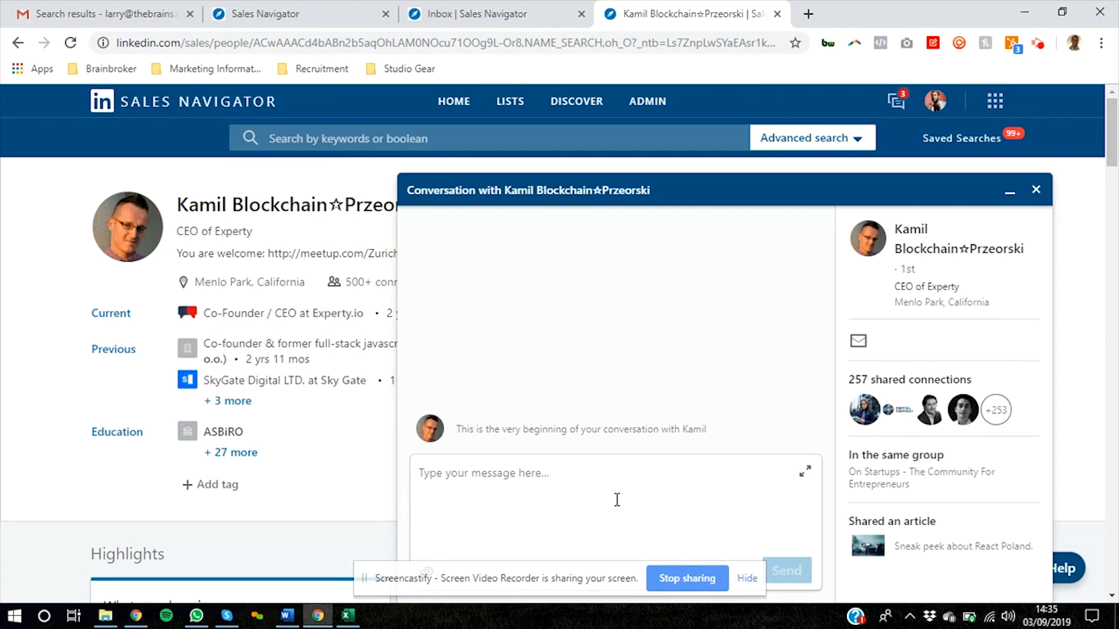
{"action": "mouse_move", "coordinate": [688, 326]}
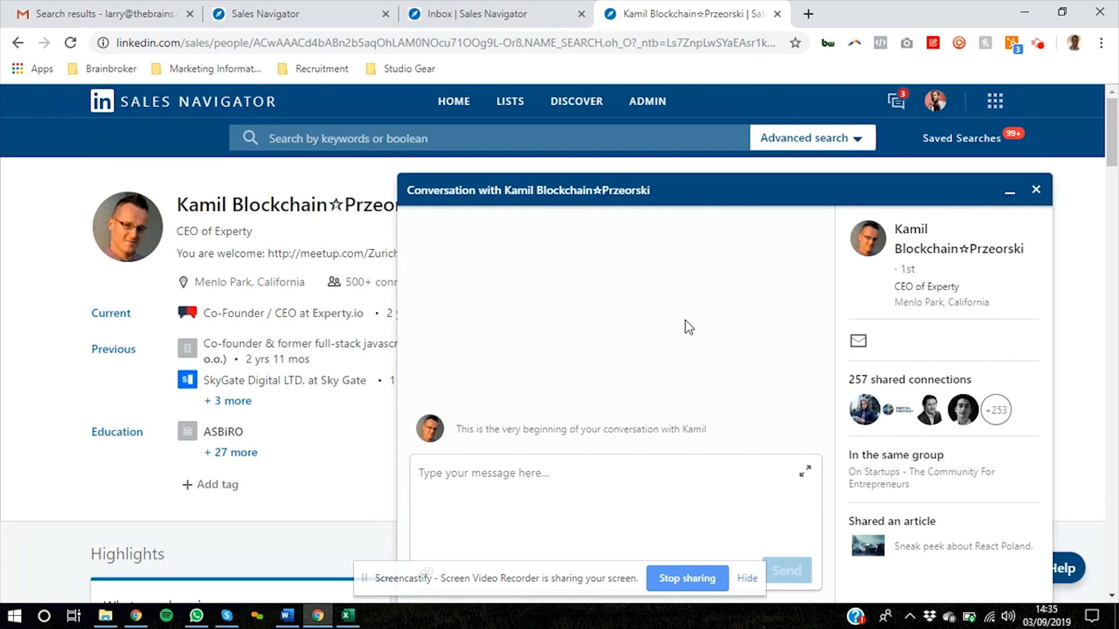
{"action": "mouse_move", "coordinate": [1028, 186]}
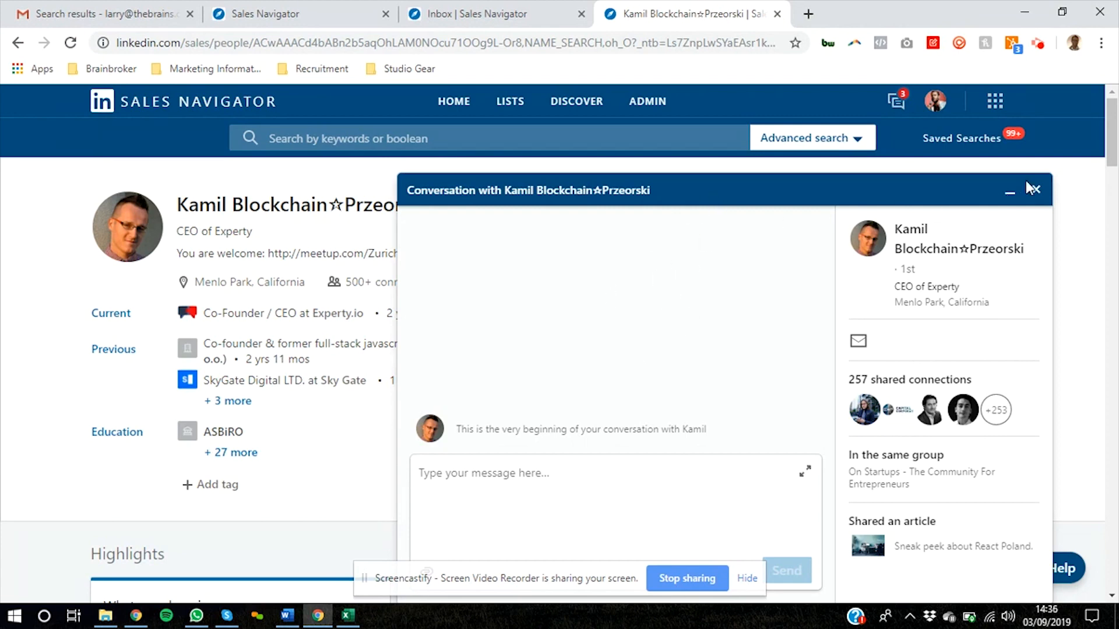
{"action": "mouse_move", "coordinate": [306, 33]}
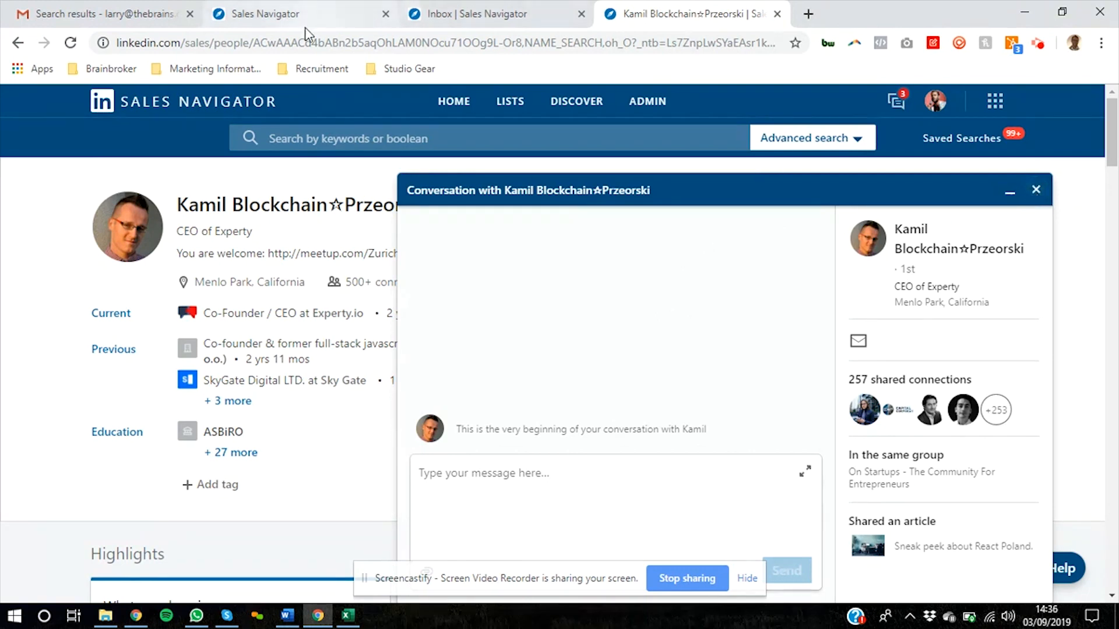
{"action": "left_click", "coordinate": [273, 14]}
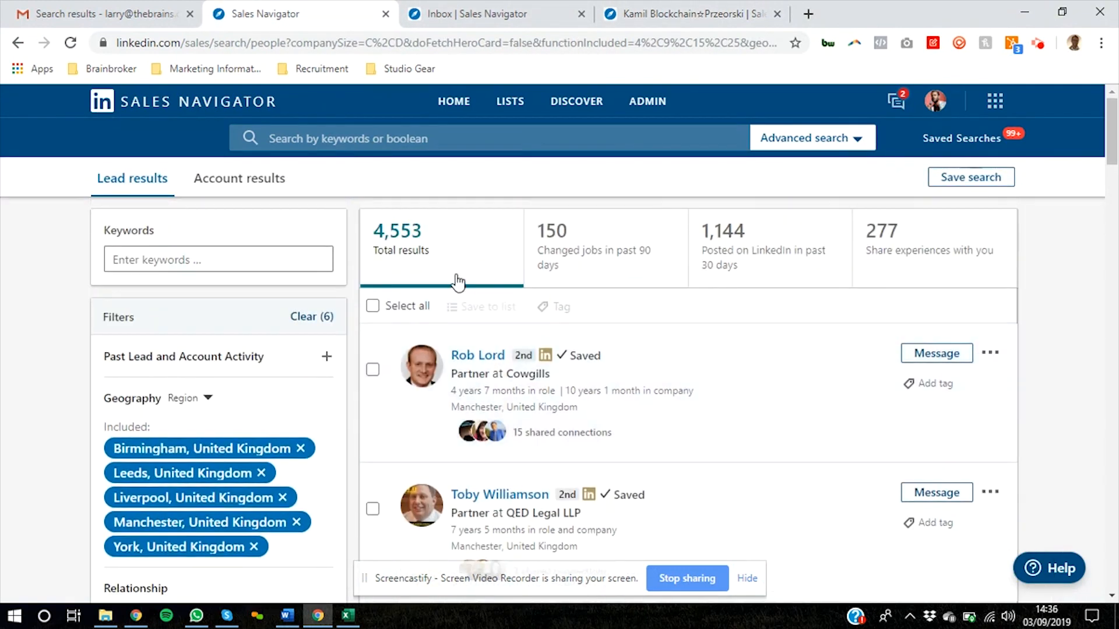
{"action": "mouse_move", "coordinate": [662, 432]}
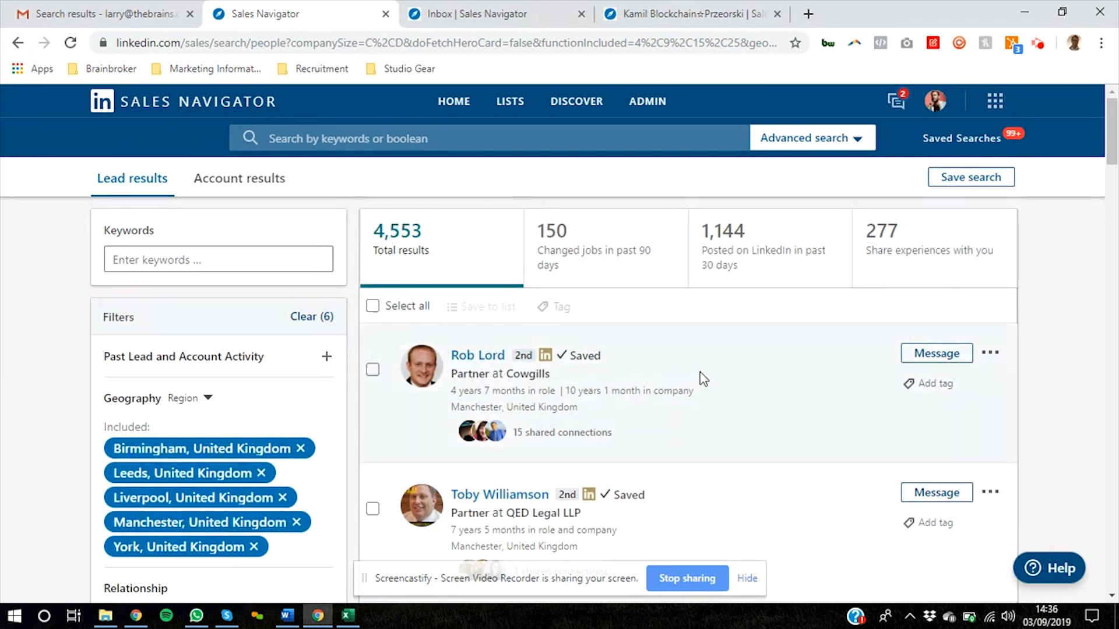
{"action": "mouse_move", "coordinate": [605, 406]}
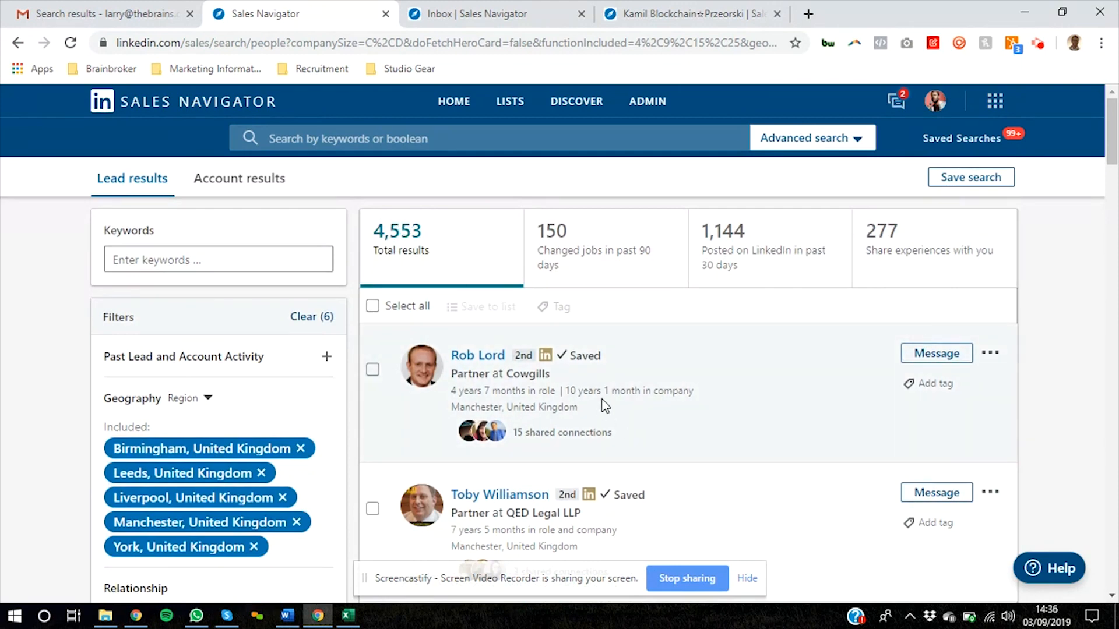
{"action": "mouse_move", "coordinate": [1096, 393]}
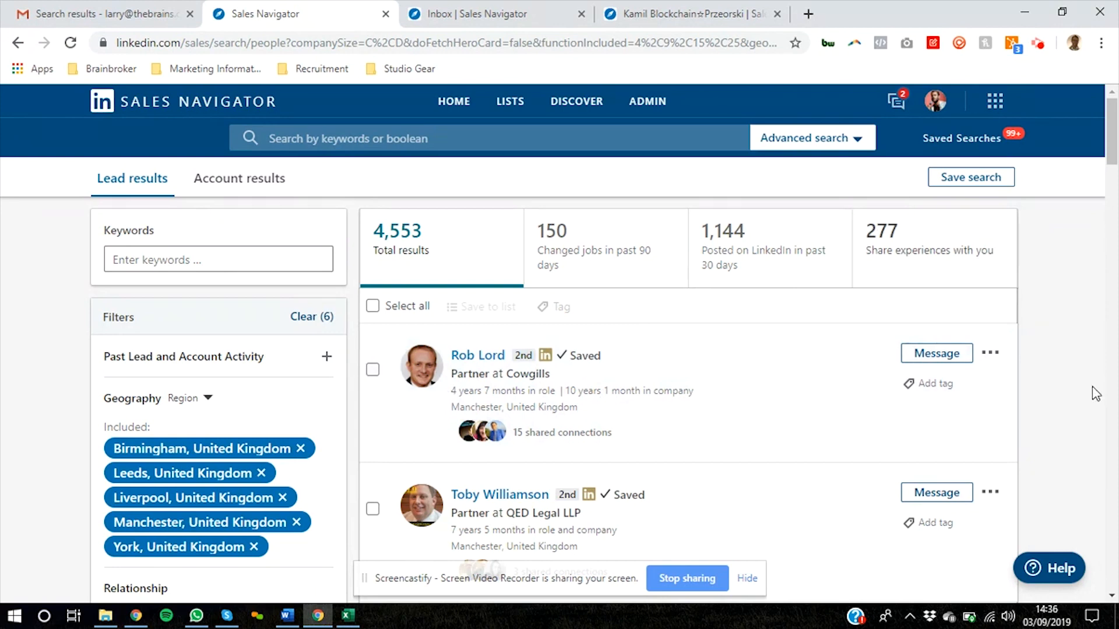
{"action": "mouse_move", "coordinate": [838, 426]}
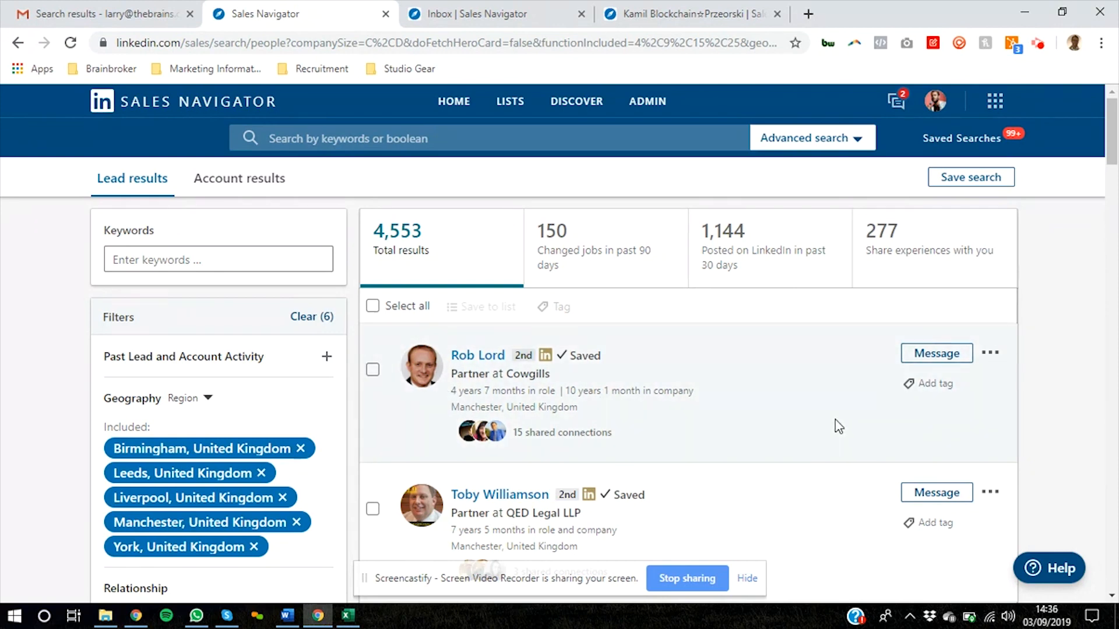
{"action": "mouse_move", "coordinate": [476, 356]}
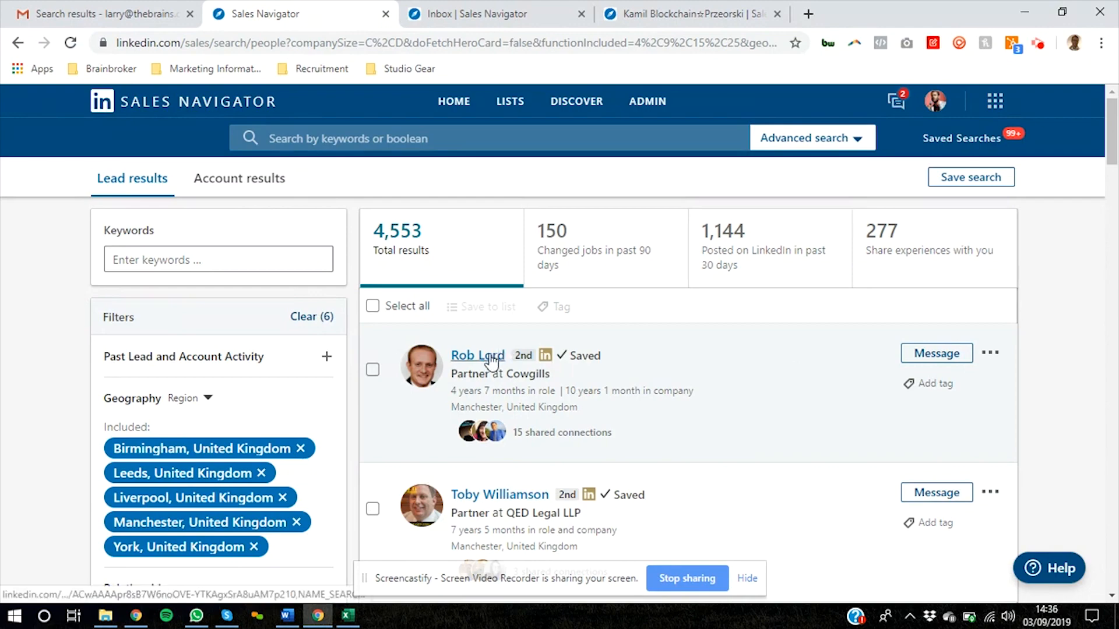
{"action": "scroll", "scroll_direction": "down", "scroll_amount": 3}
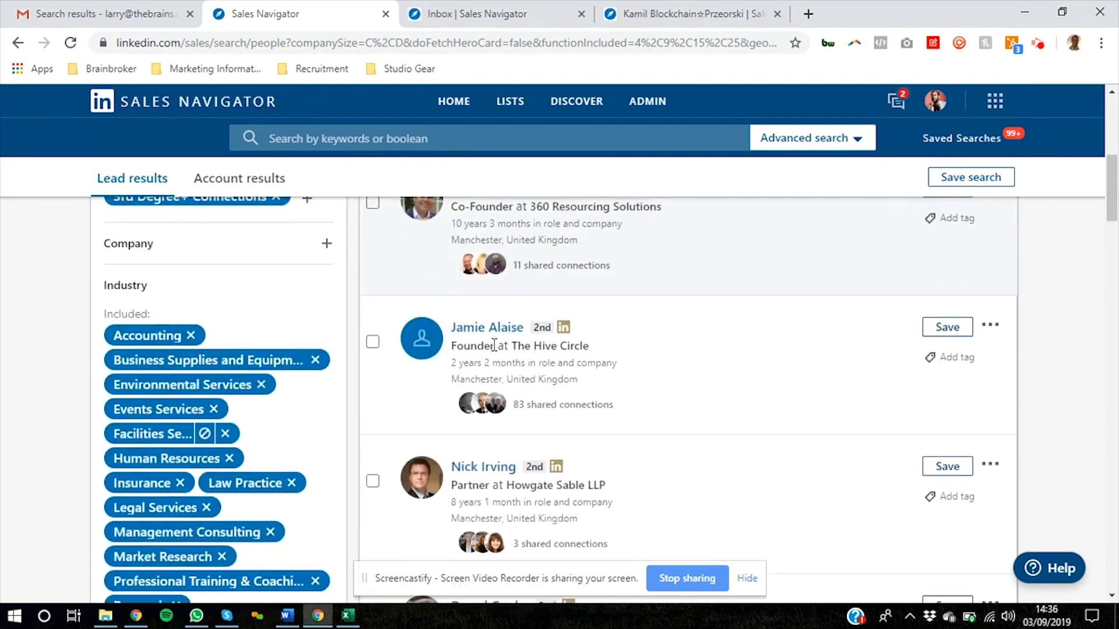
{"action": "scroll", "scroll_direction": "down", "scroll_amount": 3}
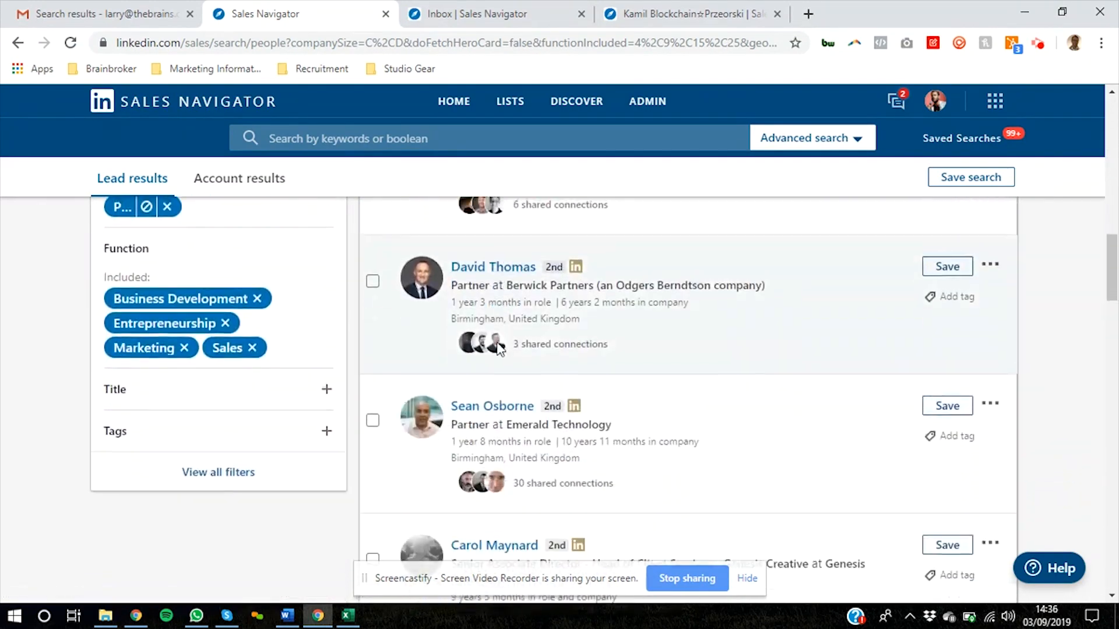
{"action": "scroll", "scroll_direction": "up", "scroll_amount": 3}
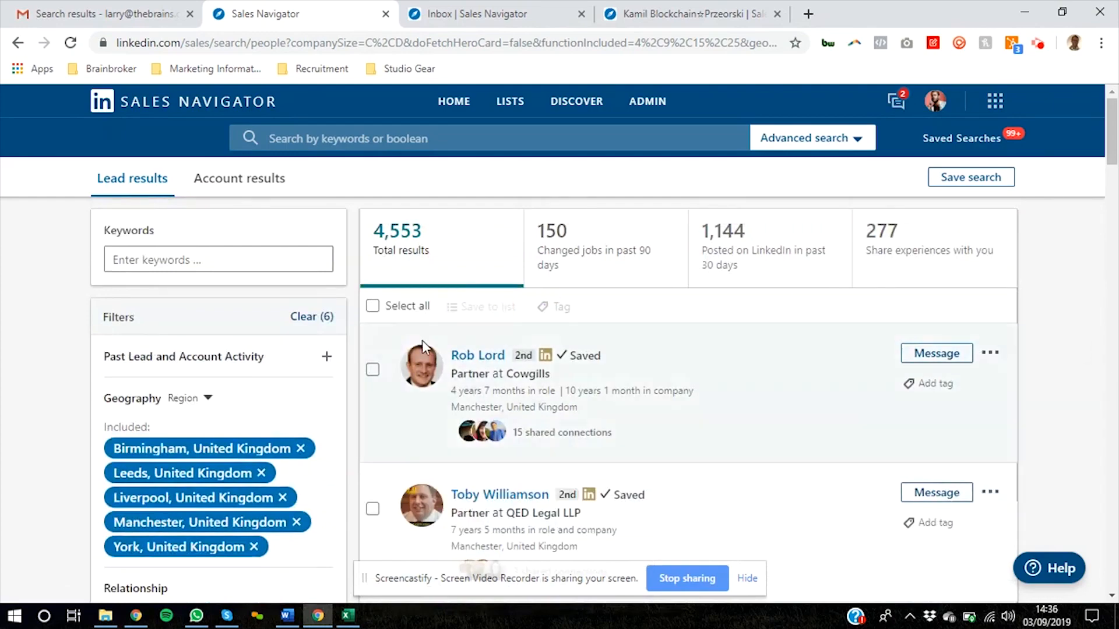
{"action": "scroll", "scroll_direction": "down", "scroll_amount": 3}
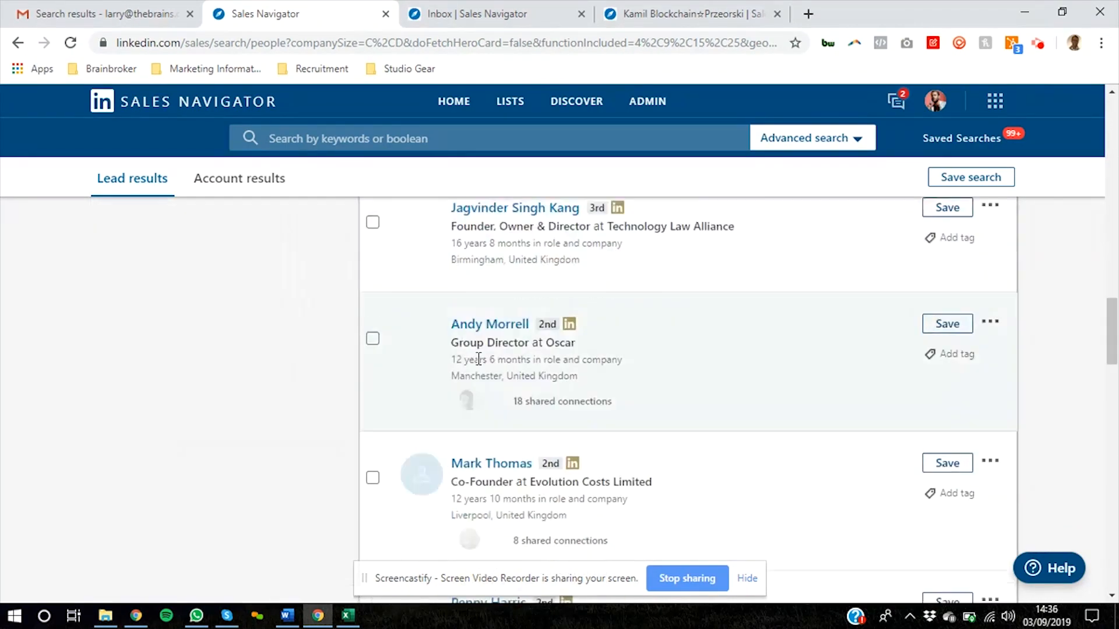
{"action": "scroll", "scroll_direction": "down", "scroll_amount": 3}
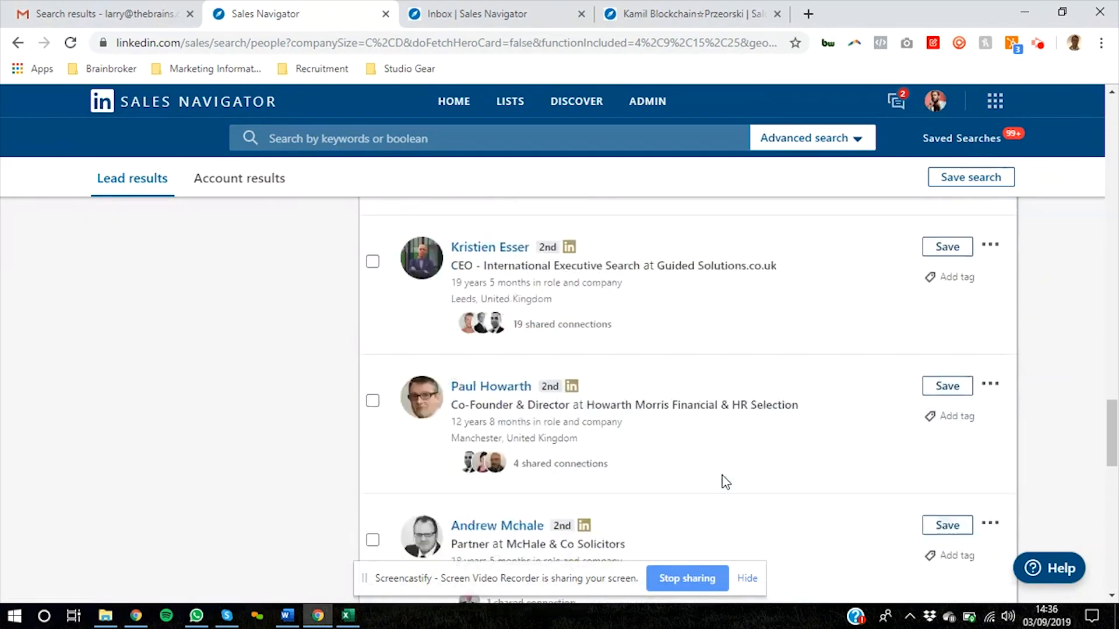
{"action": "scroll", "scroll_direction": "up", "scroll_amount": 3}
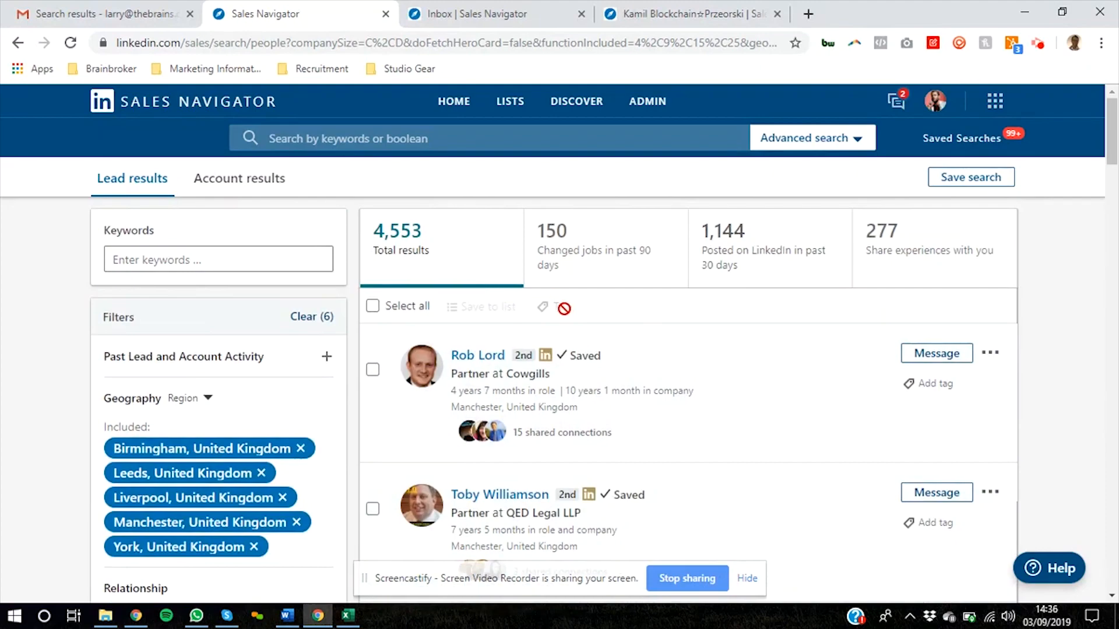
{"action": "scroll", "scroll_direction": "down", "scroll_amount": 3}
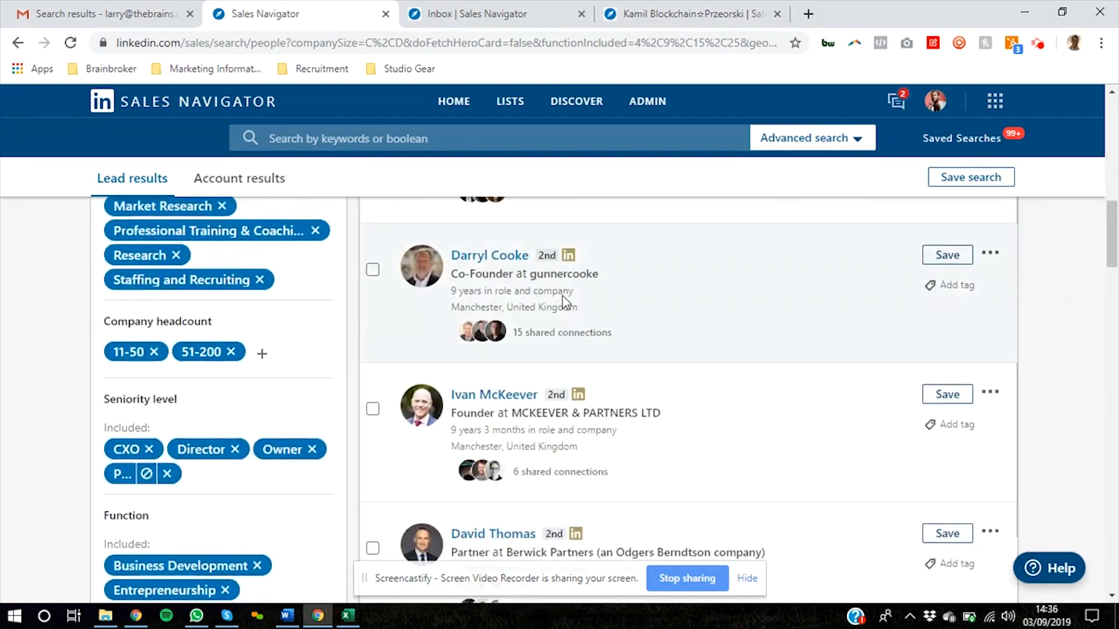
{"action": "scroll", "scroll_direction": "up", "scroll_amount": 3}
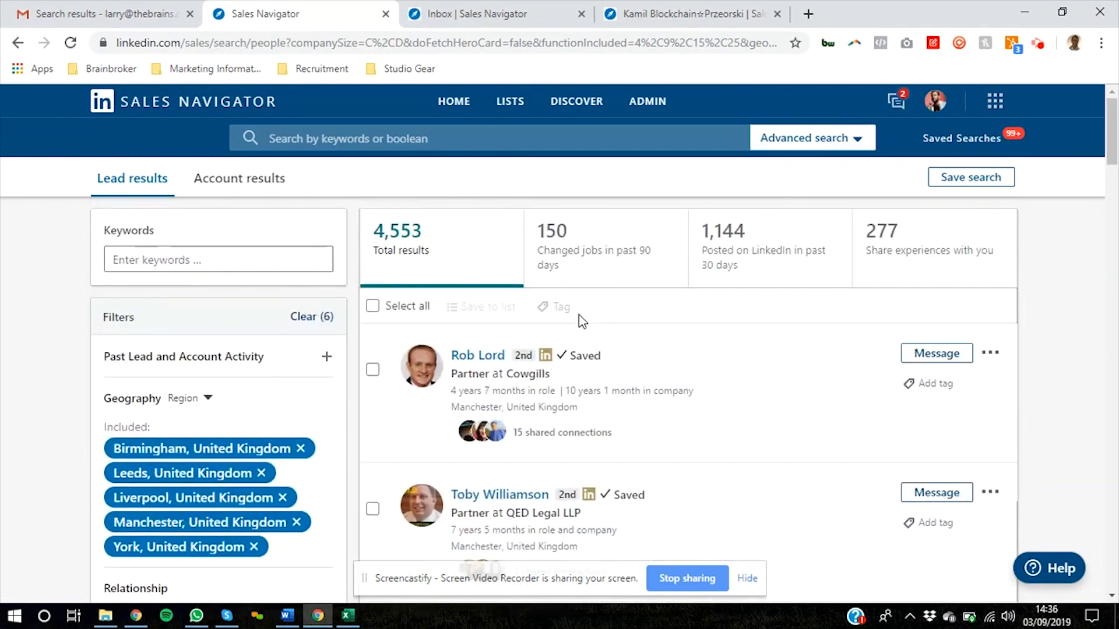
{"action": "scroll", "scroll_direction": "down", "scroll_amount": 3}
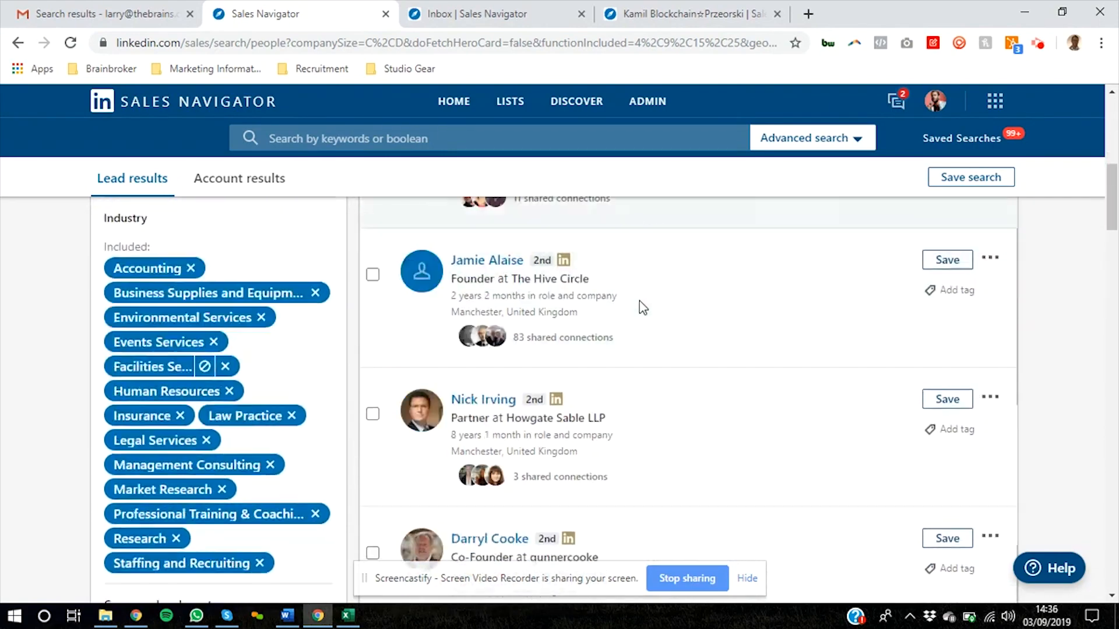
{"action": "scroll", "scroll_direction": "up", "scroll_amount": 3}
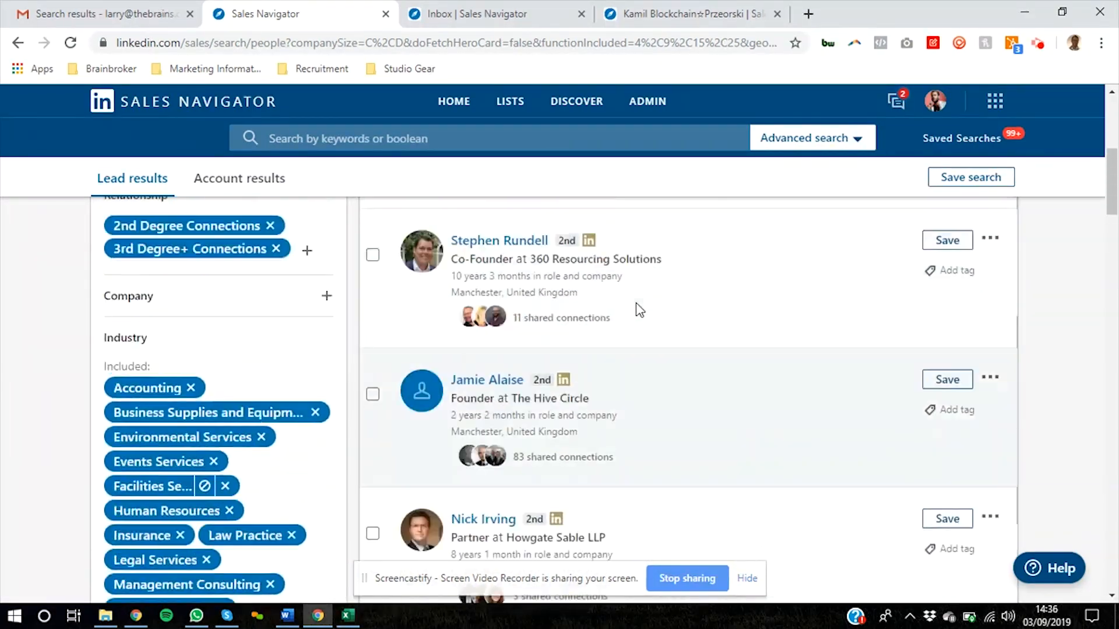
{"action": "scroll", "scroll_direction": "up", "scroll_amount": 3}
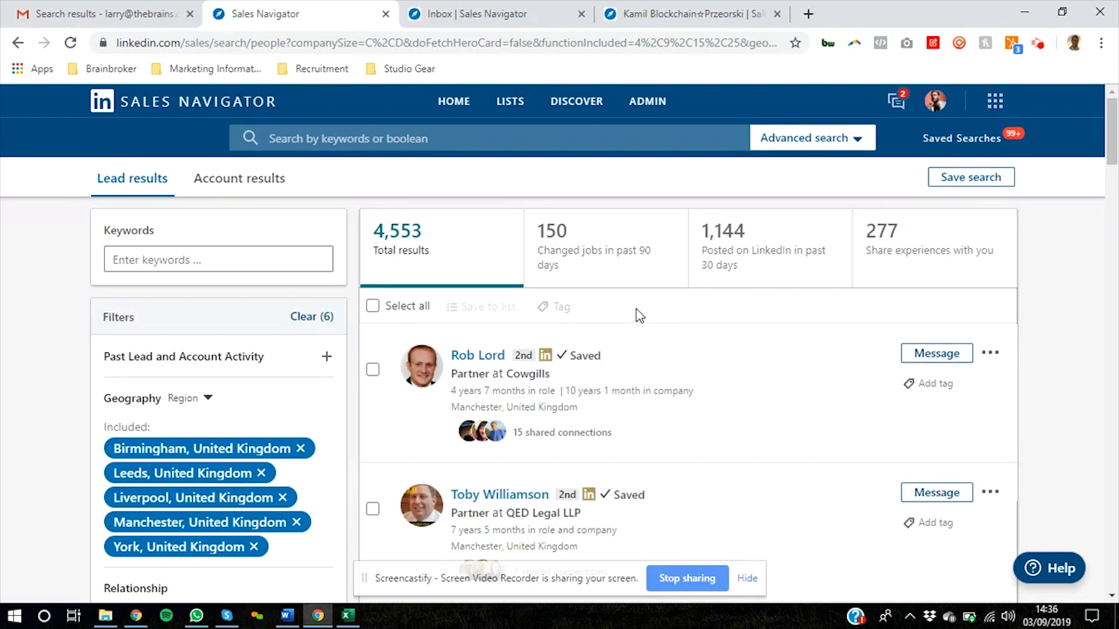
{"action": "mouse_move", "coordinate": [454, 249]}
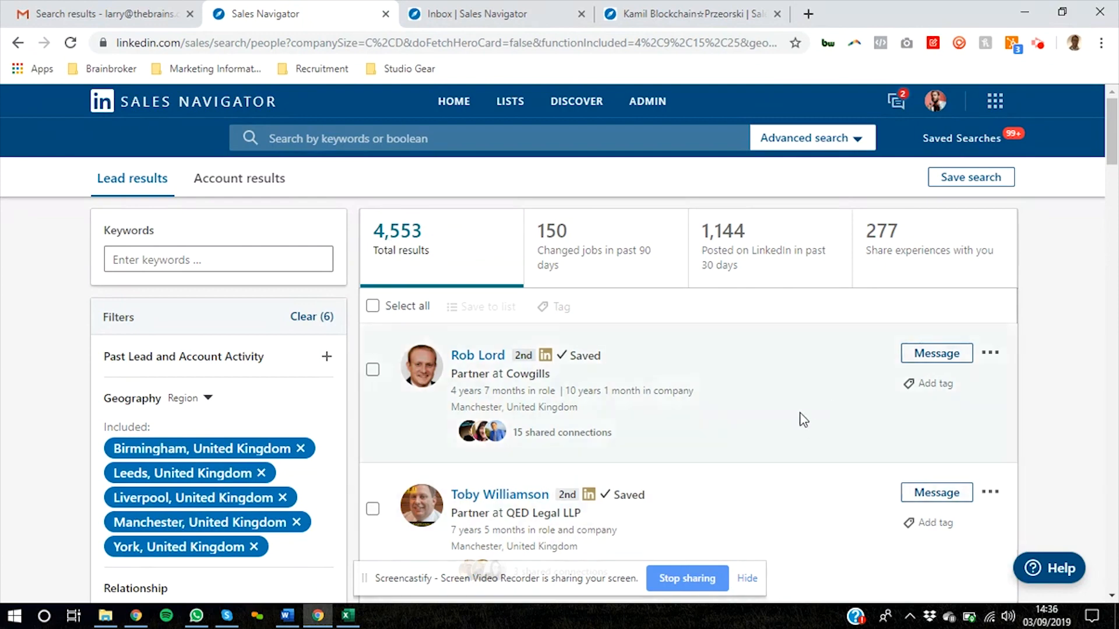
{"action": "mouse_move", "coordinate": [800, 415]}
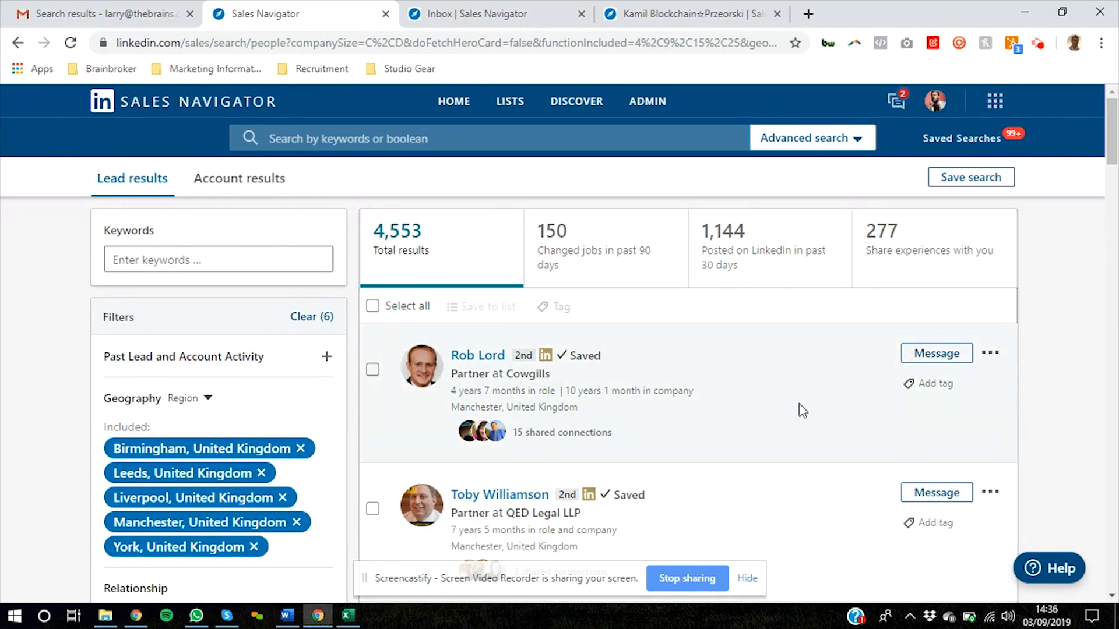
{"action": "left_click", "coordinate": [104, 14]}
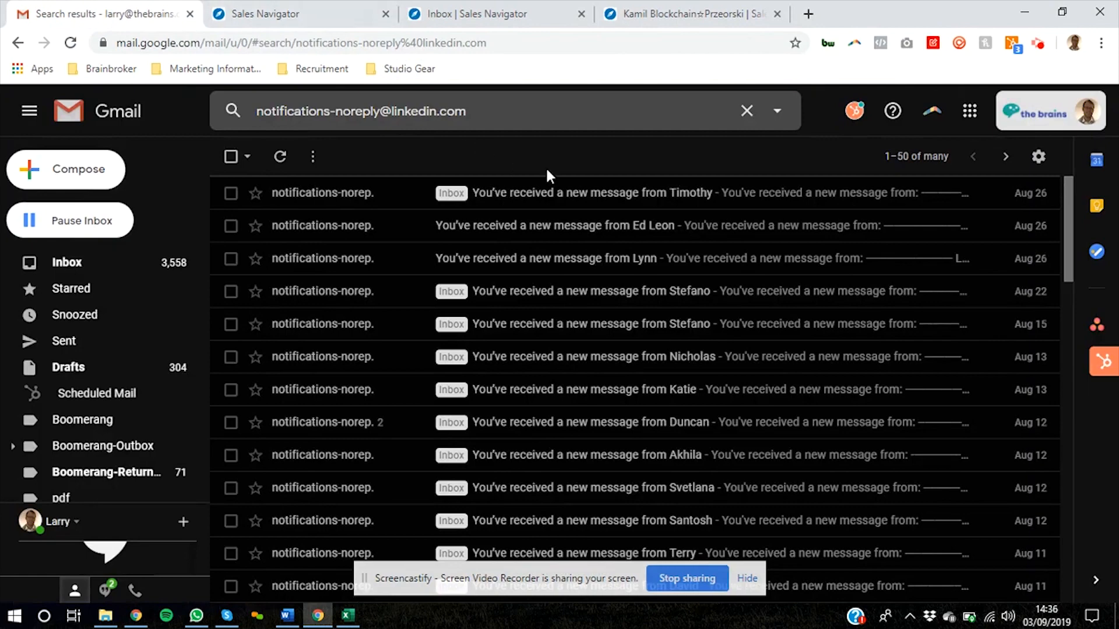
{"action": "scroll", "scroll_direction": "down", "scroll_amount": 3}
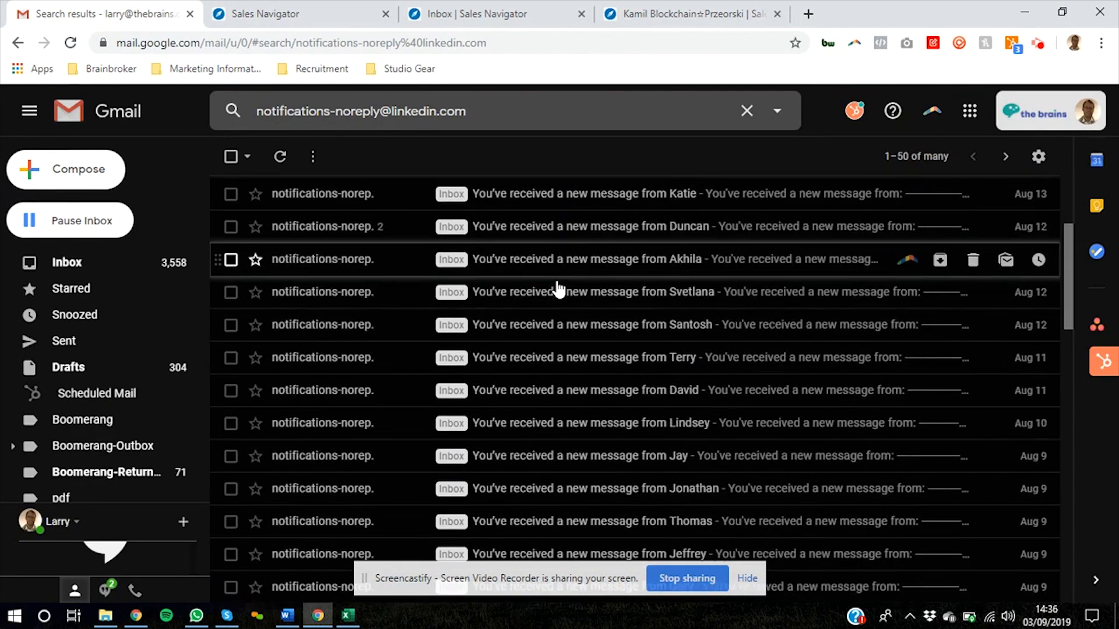
{"action": "scroll", "scroll_direction": "up", "scroll_amount": 3}
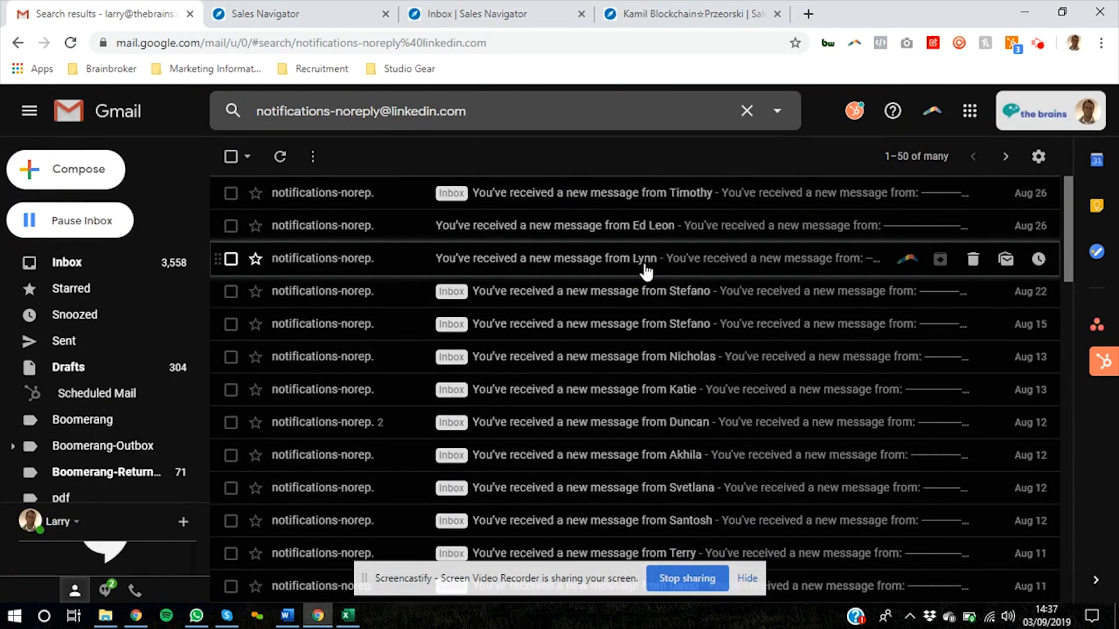
{"action": "mouse_move", "coordinate": [601, 192]}
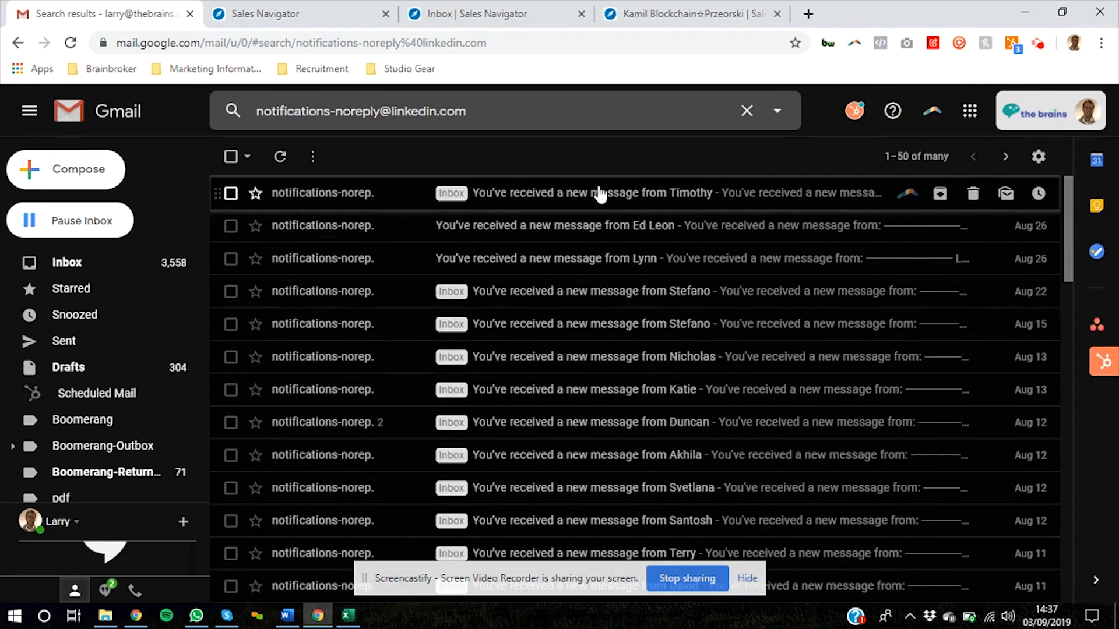
{"action": "left_click", "coordinate": [592, 192]}
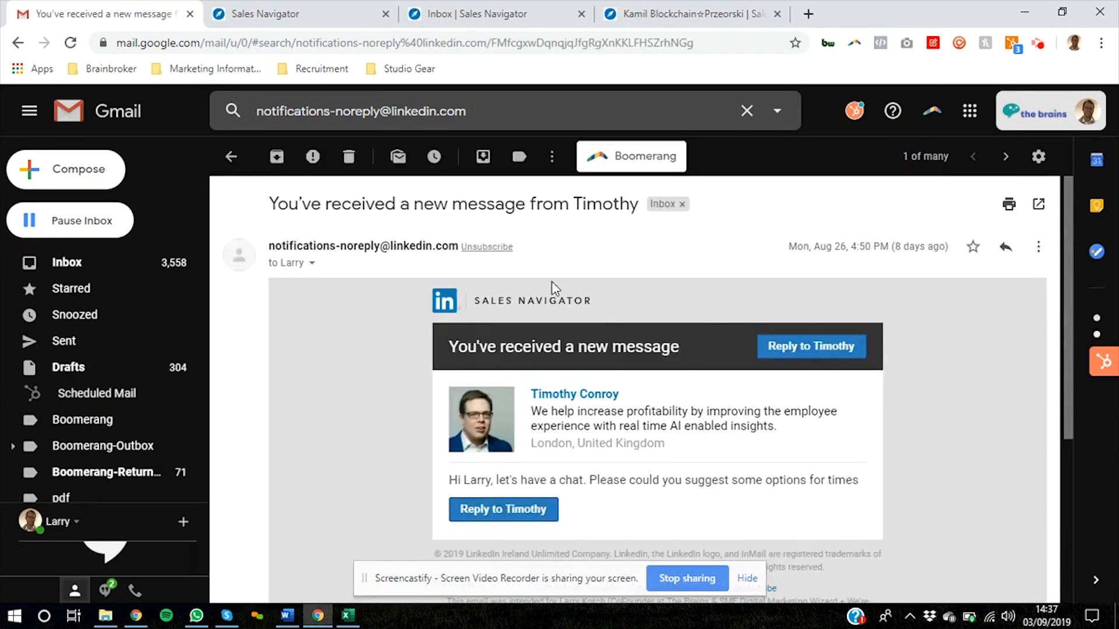
{"action": "mouse_move", "coordinate": [630, 497]}
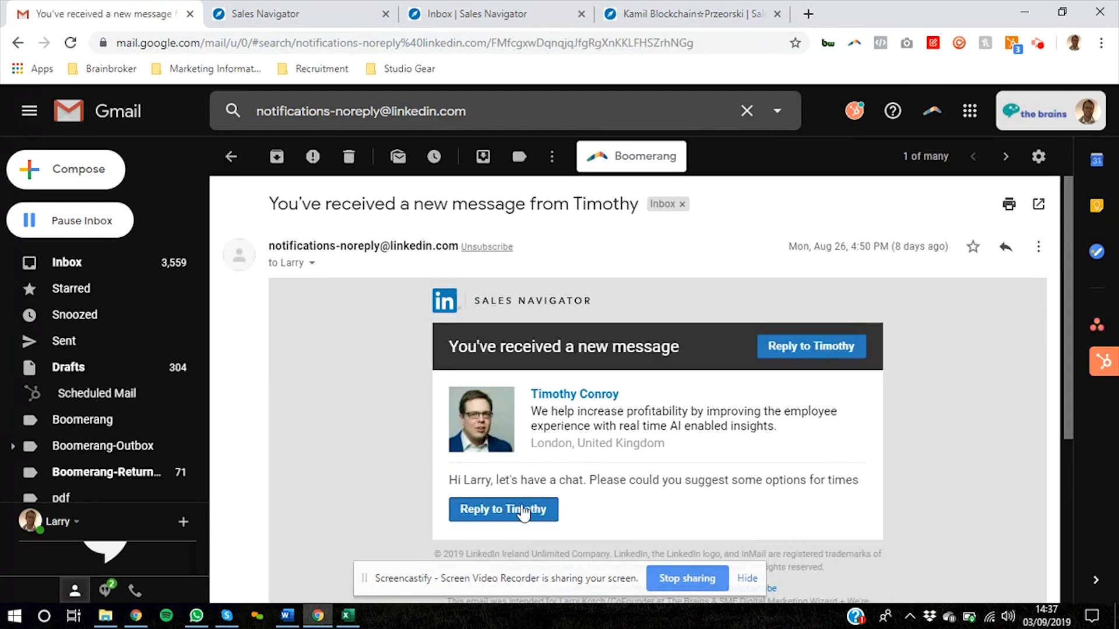
{"action": "mouse_move", "coordinate": [440, 14]}
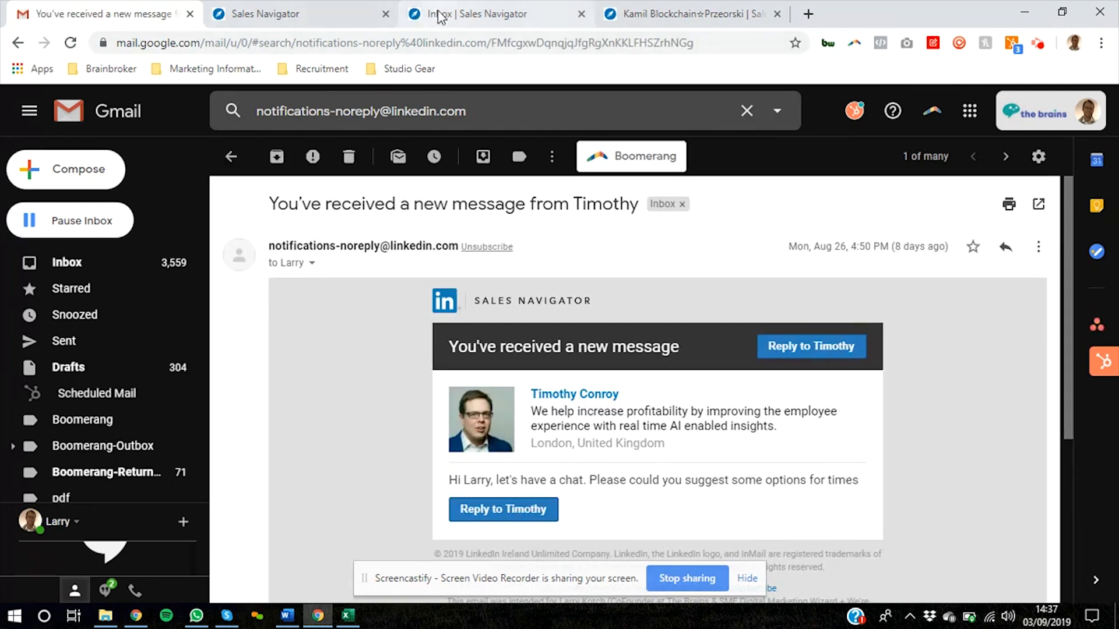
{"action": "left_click", "coordinate": [491, 14]}
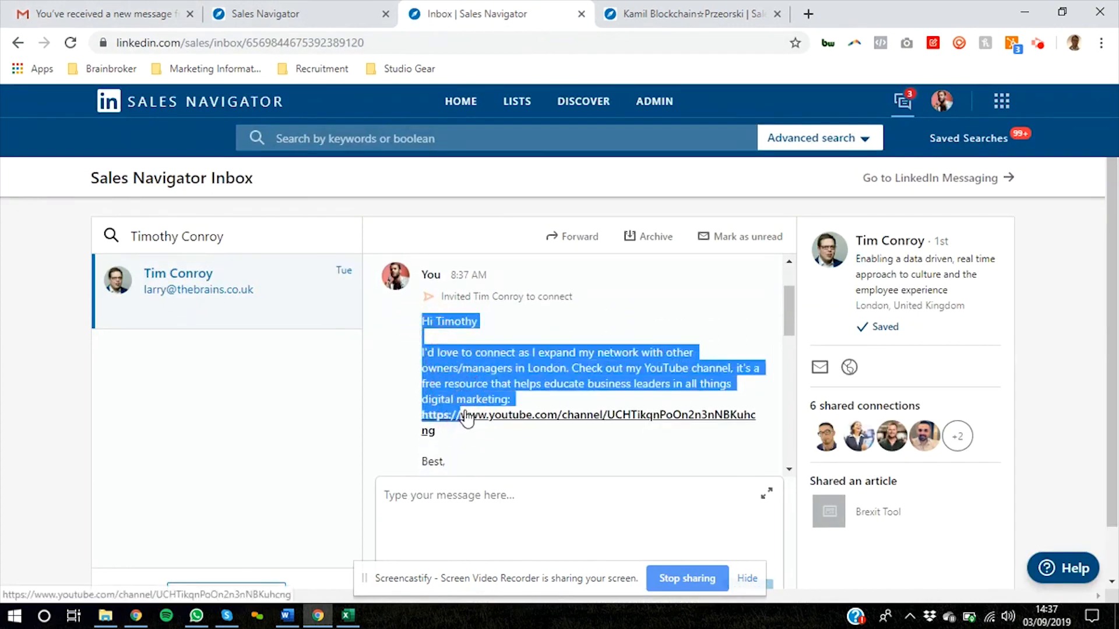
{"action": "scroll", "scroll_direction": "down", "scroll_amount": 3}
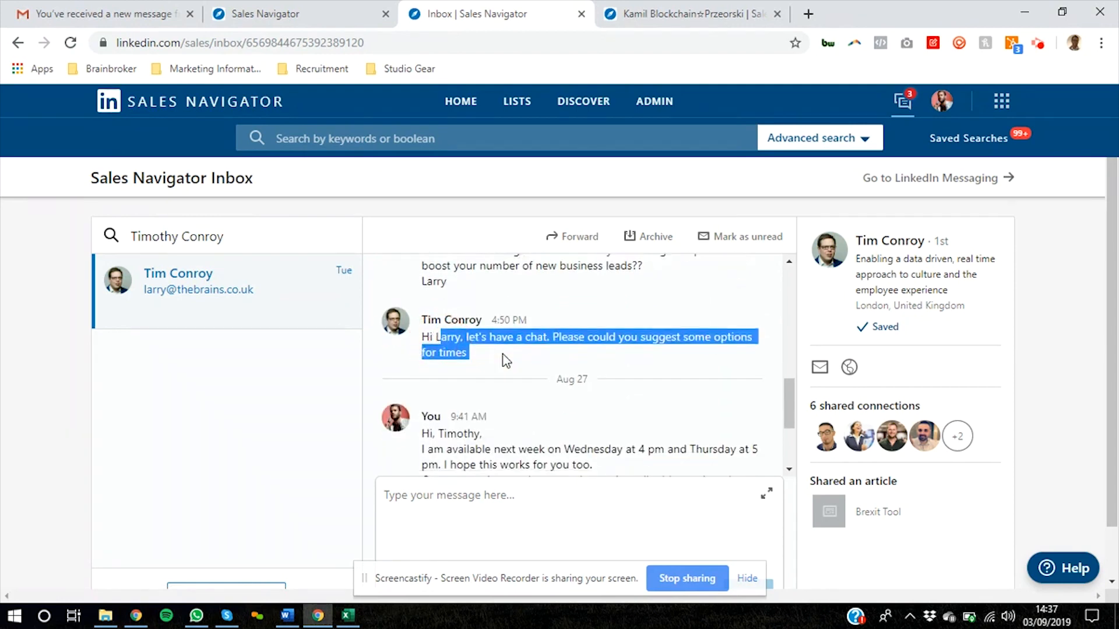
{"action": "scroll", "scroll_direction": "down", "scroll_amount": 3}
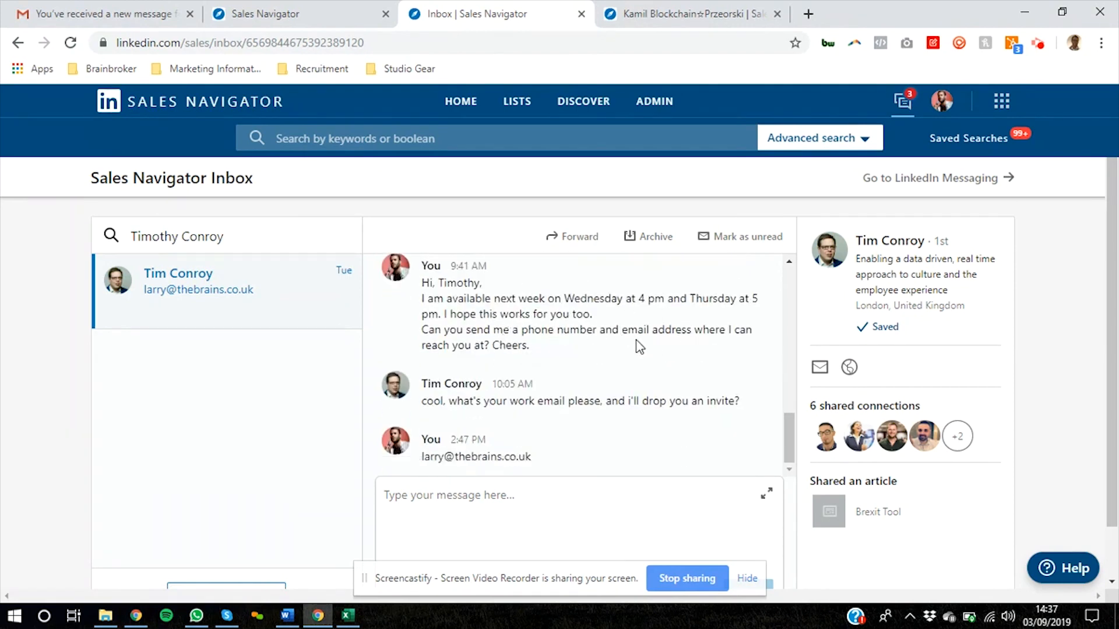
{"action": "scroll", "scroll_direction": "up", "scroll_amount": 3}
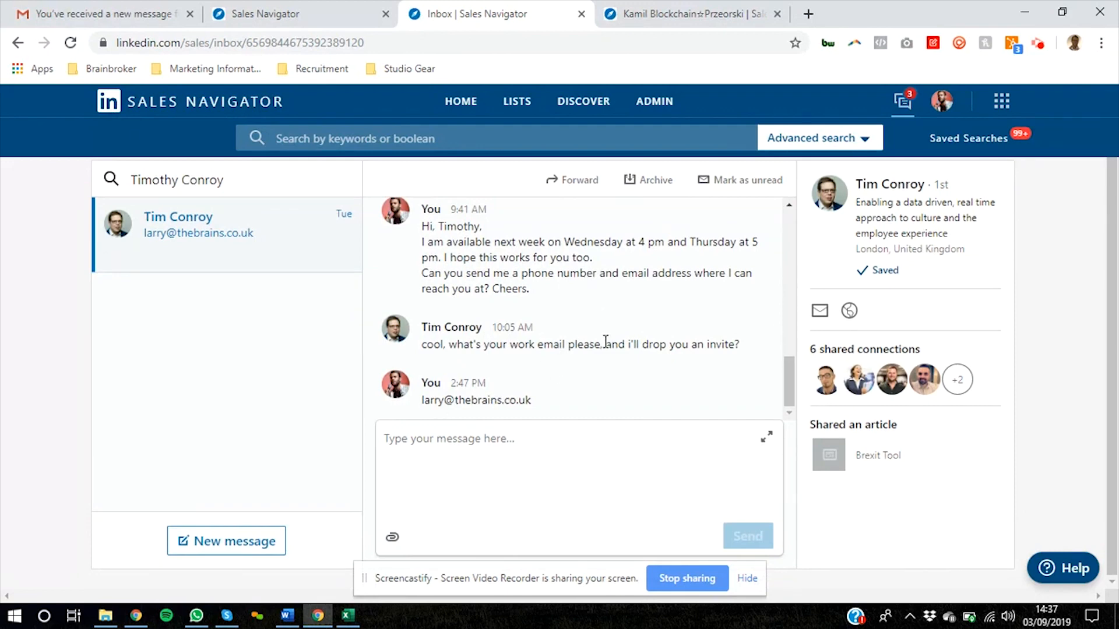
{"action": "mouse_move", "coordinate": [614, 322]}
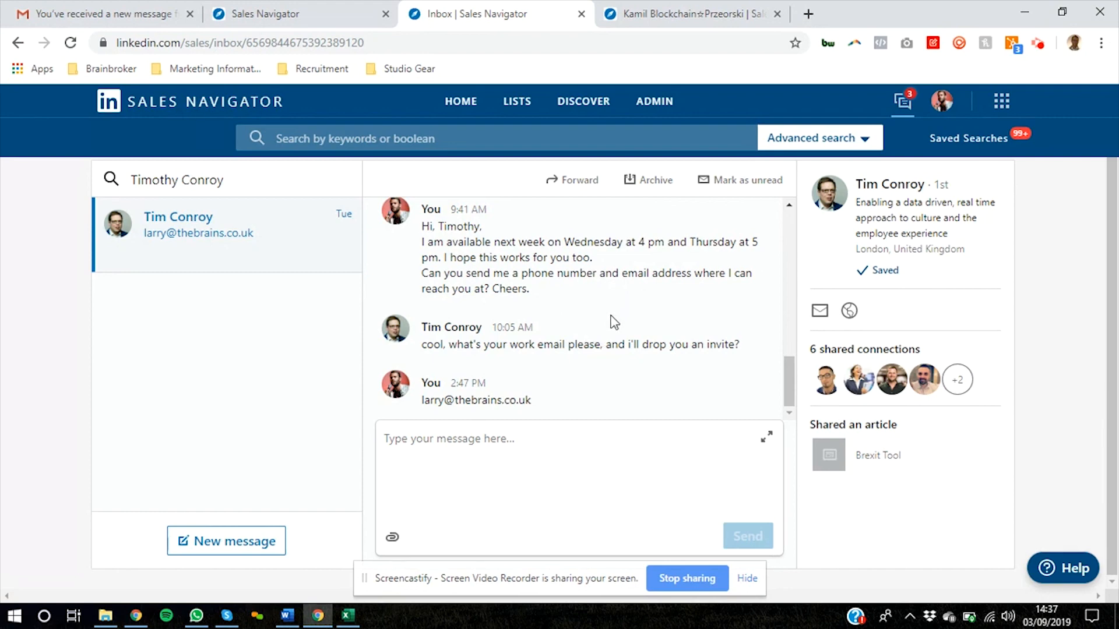
{"action": "mouse_move", "coordinate": [325, 59]}
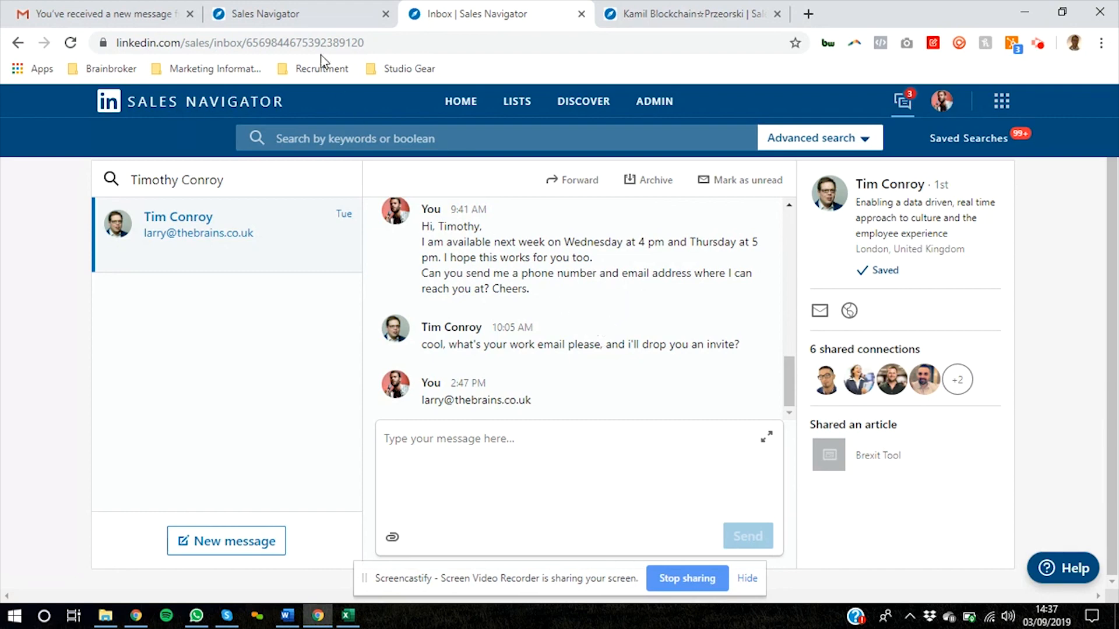
{"action": "mouse_move", "coordinate": [300, 14]}
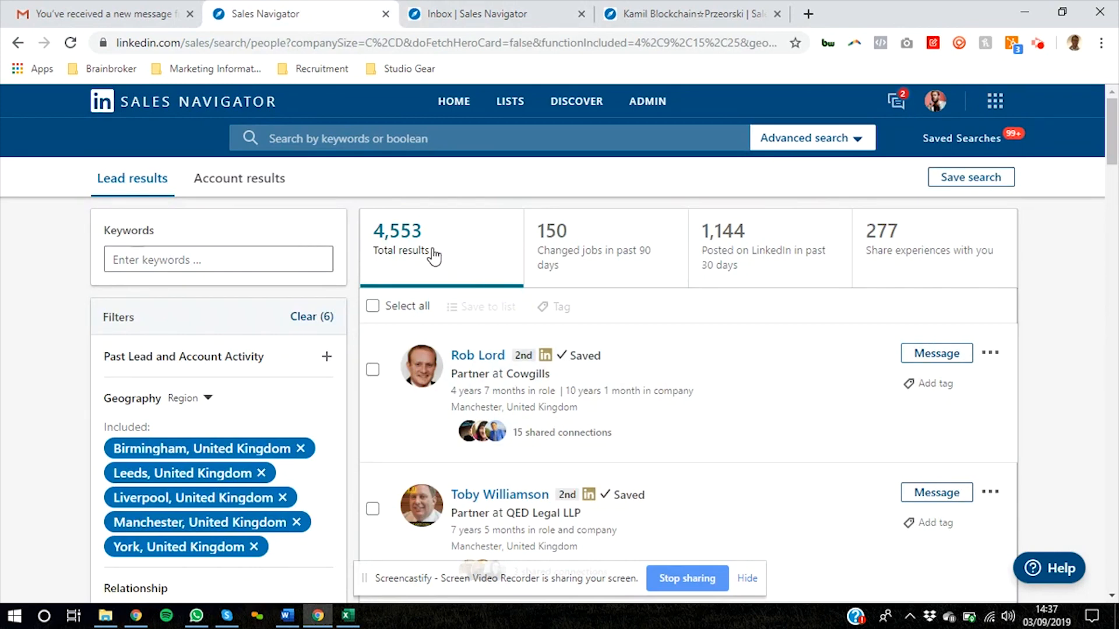
{"action": "mouse_move", "coordinate": [151, 492]}
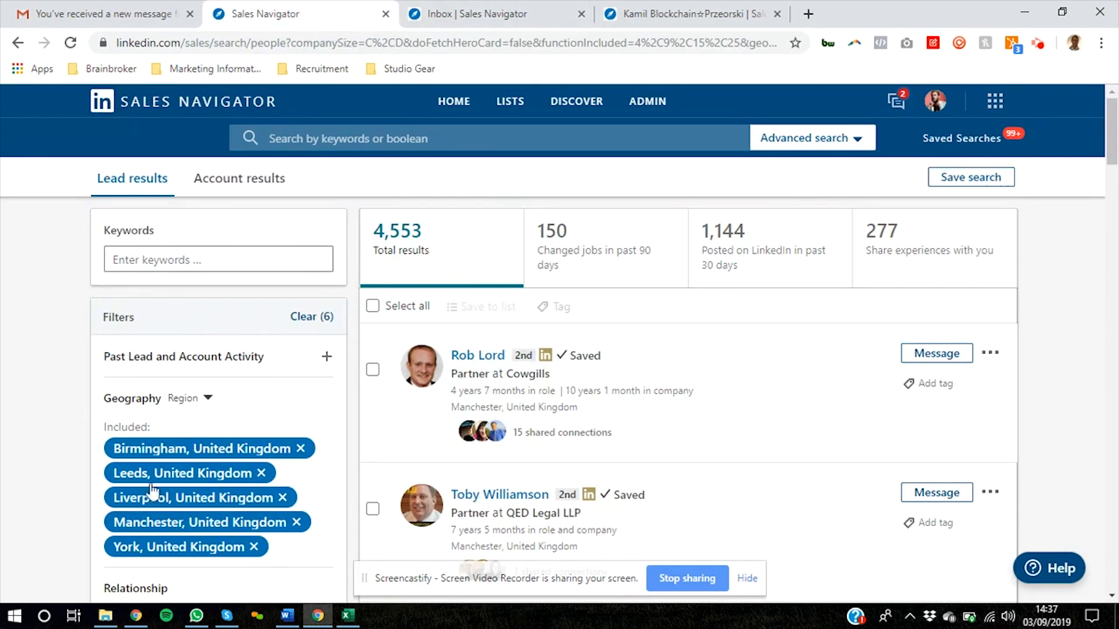
{"action": "mouse_move", "coordinate": [277, 413]}
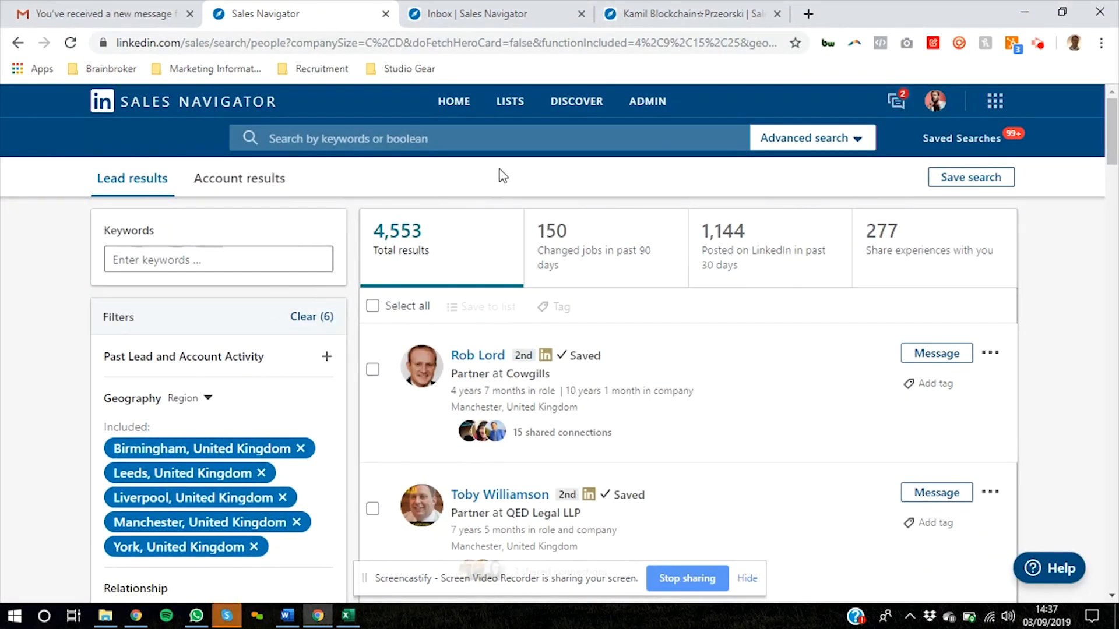
{"action": "mouse_move", "coordinate": [359, 208]}
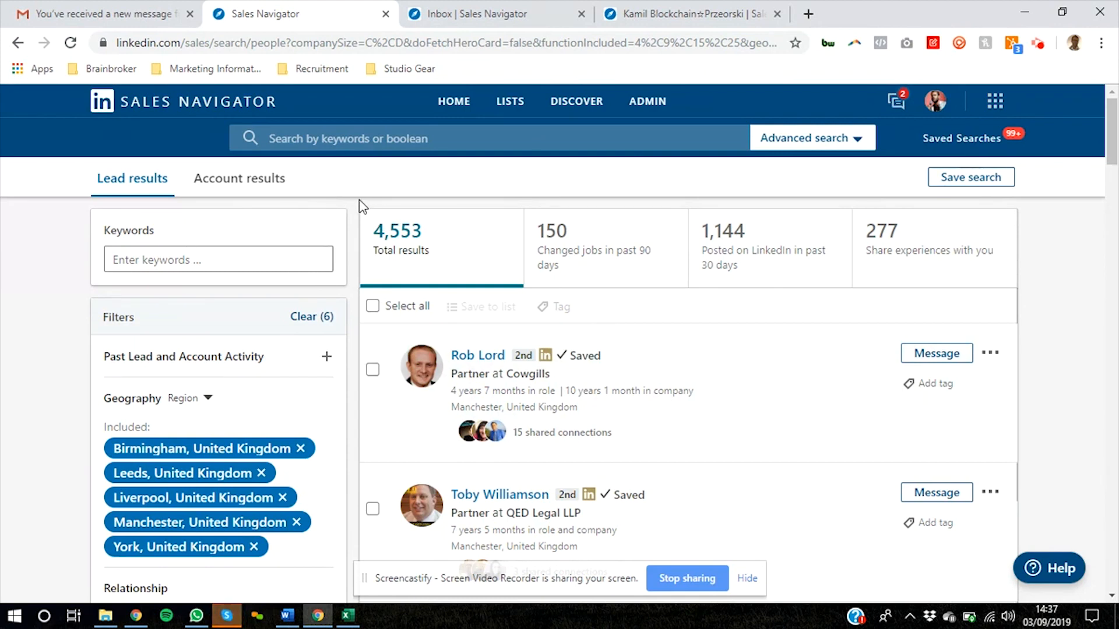
- Show the menu of other LinkedIn products from the top bar app grid
{"action": "left_click", "coordinate": [994, 100]}
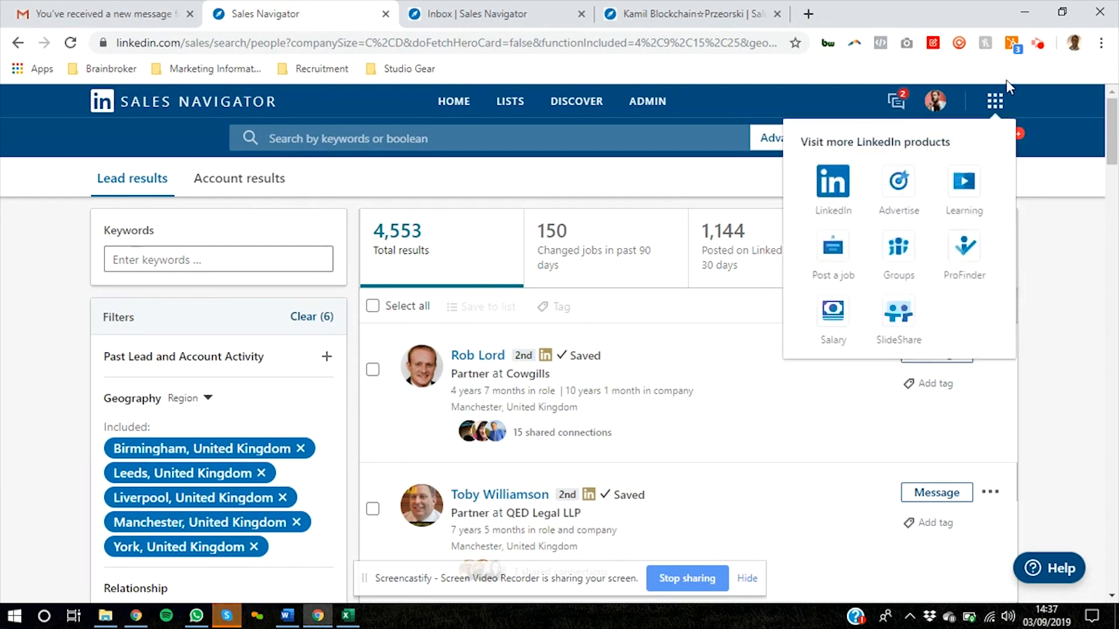